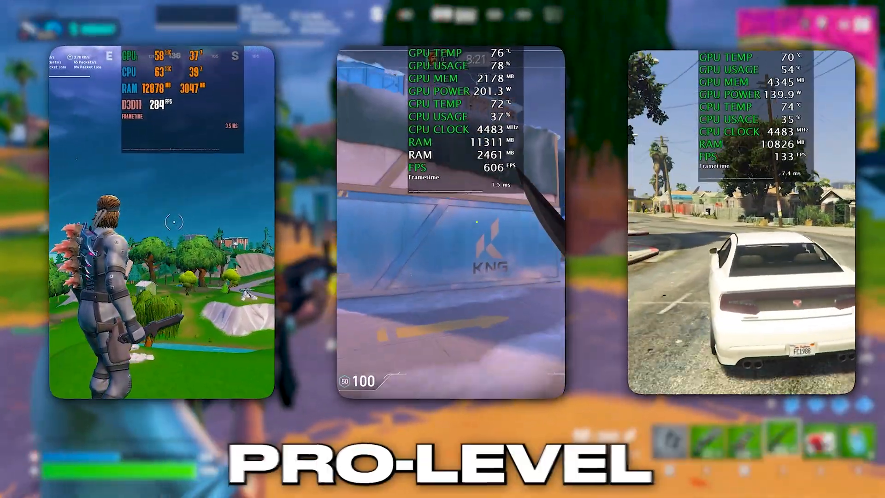
# Search the Start menu for 'reg' to find the Registry Editor app.
pyautogui.click(502, 186)
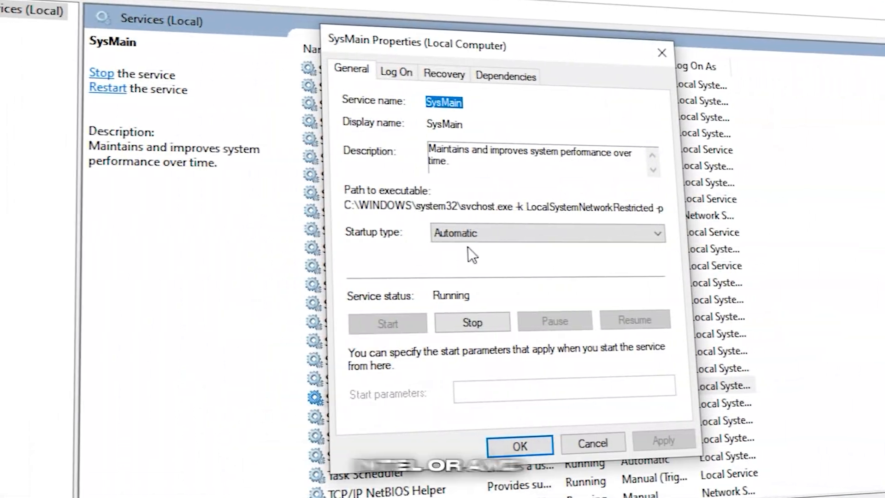
pyautogui.click(548, 233)
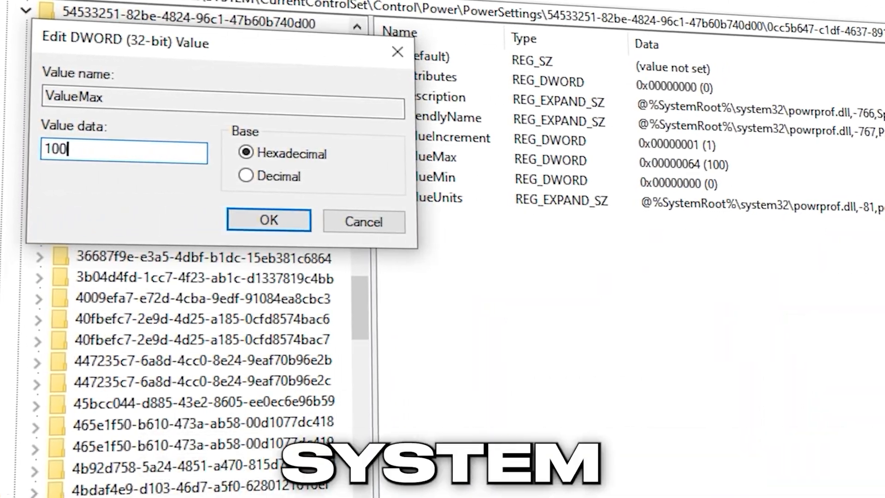
pyautogui.click(269, 219)
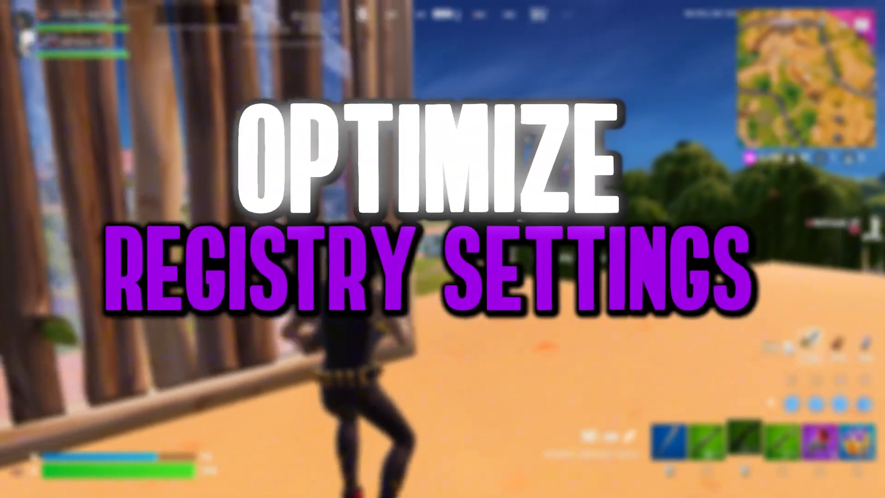
pyautogui.write('reg')
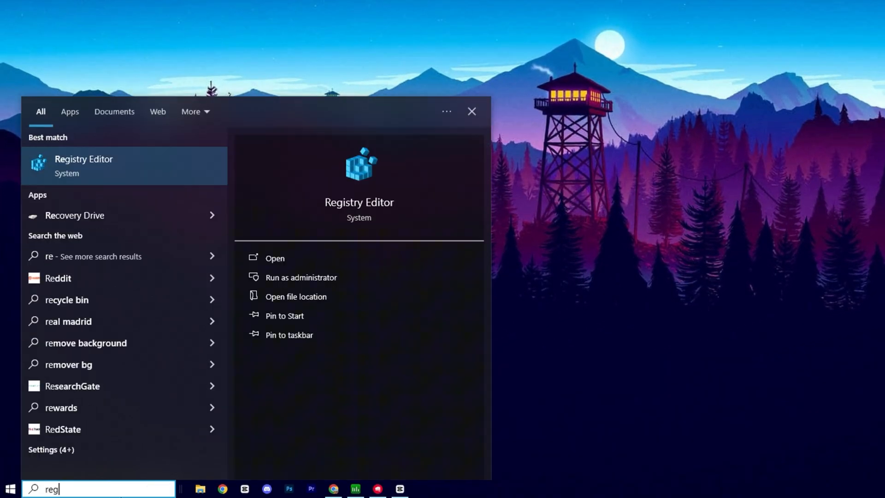
# Run Registry Editor as administrator from the Best match search result.
pyautogui.rightClick(83, 166)
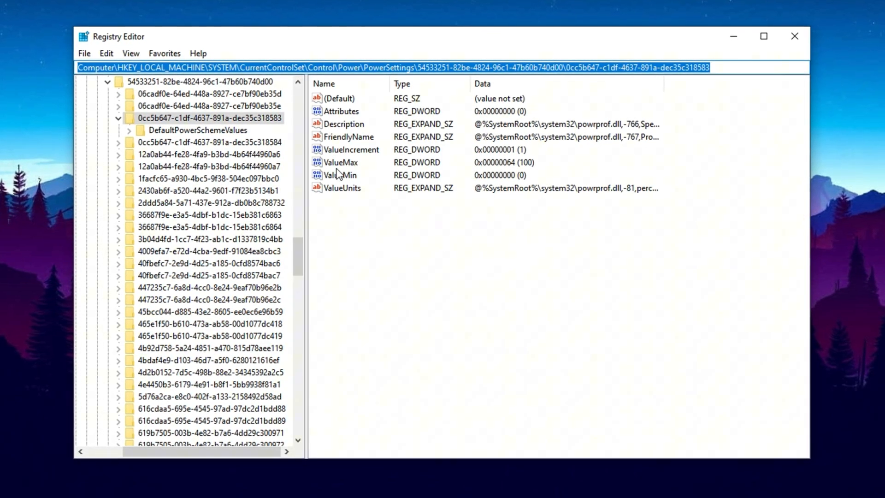
# Set ValueMax to hex 100 (256), then bring up ValueMin, still 0, for editing.
pyautogui.doubleClick(341, 161)
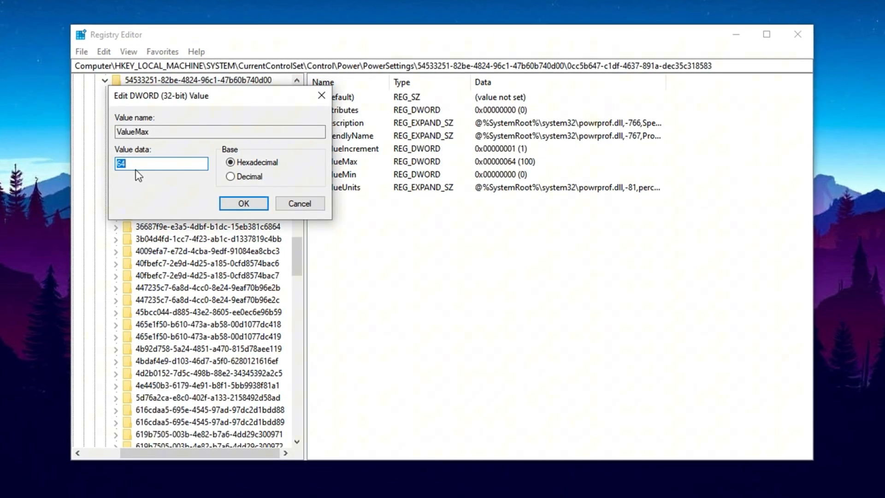
pyautogui.write('1')
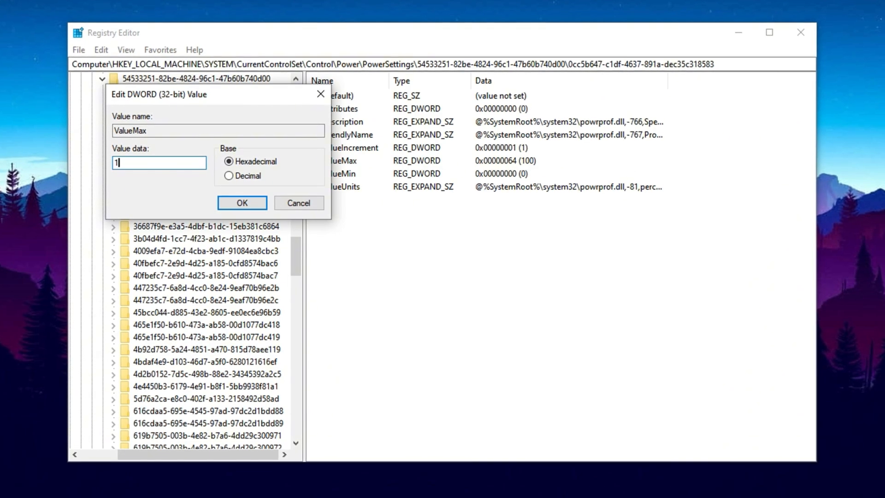
pyautogui.click(241, 203)
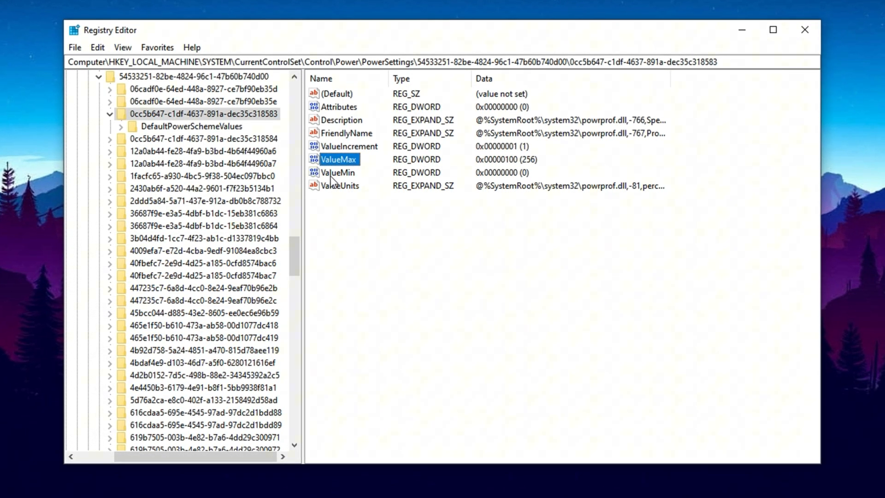
pyautogui.moveTo(348, 173)
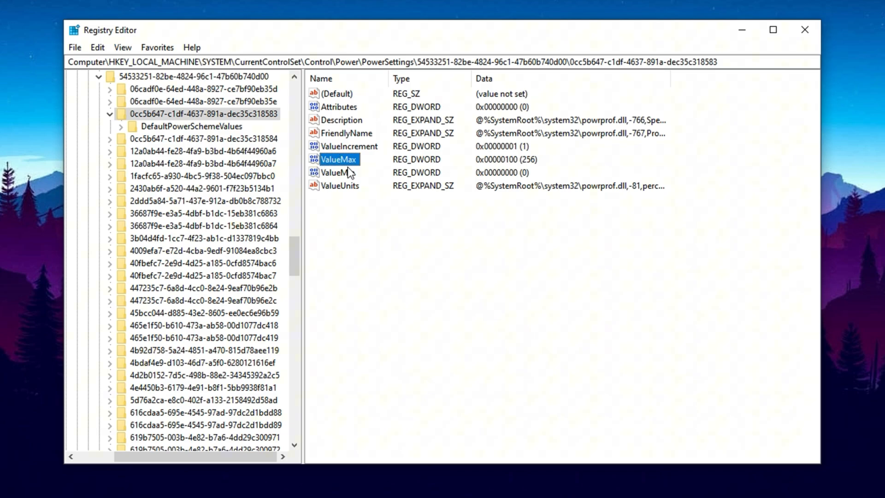
pyautogui.click(337, 173)
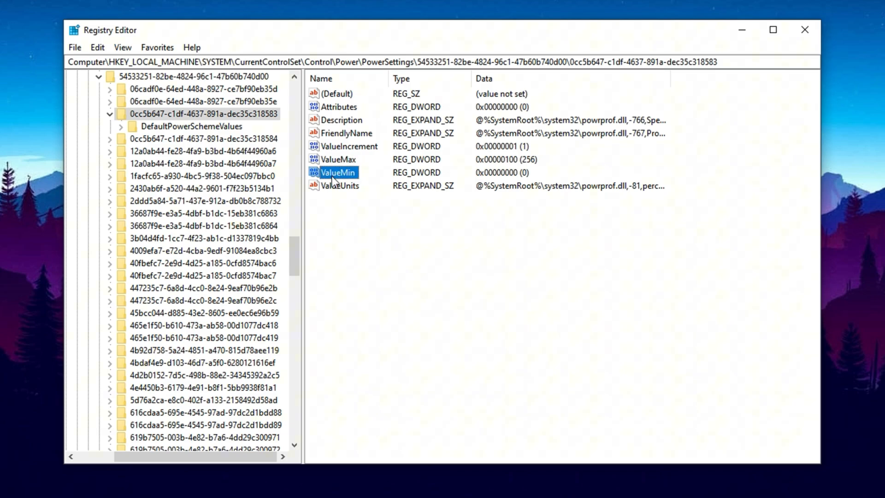
pyautogui.doubleClick(335, 172)
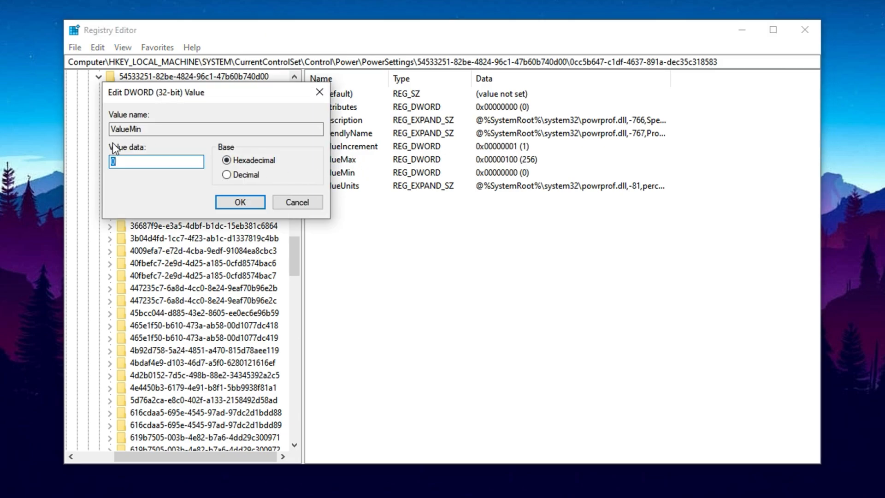
pyautogui.moveTo(284, 170)
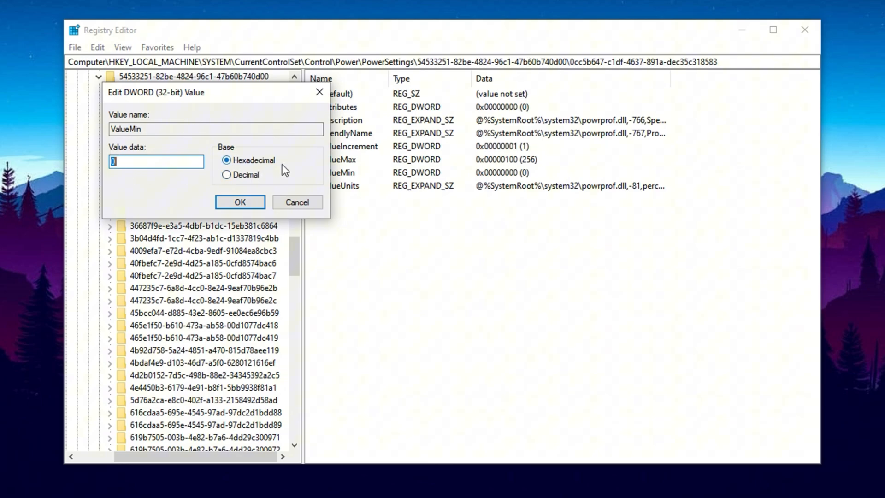
pyautogui.moveTo(226, 180)
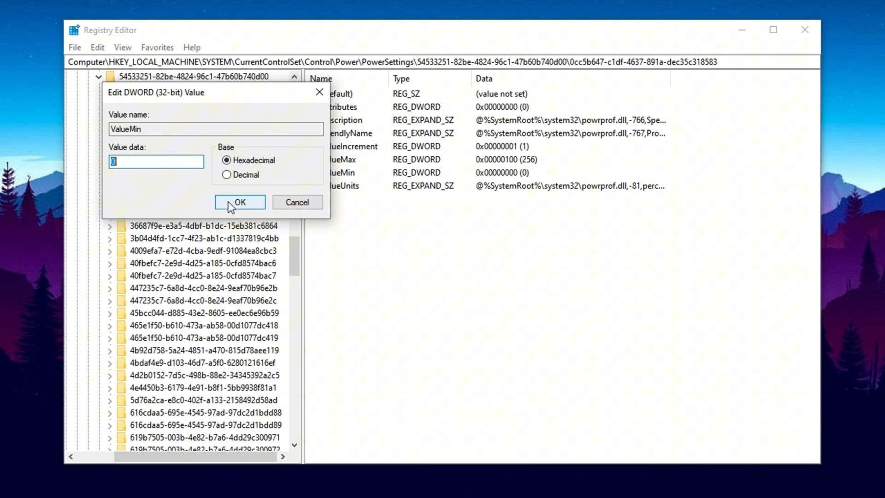
pyautogui.moveTo(232, 199)
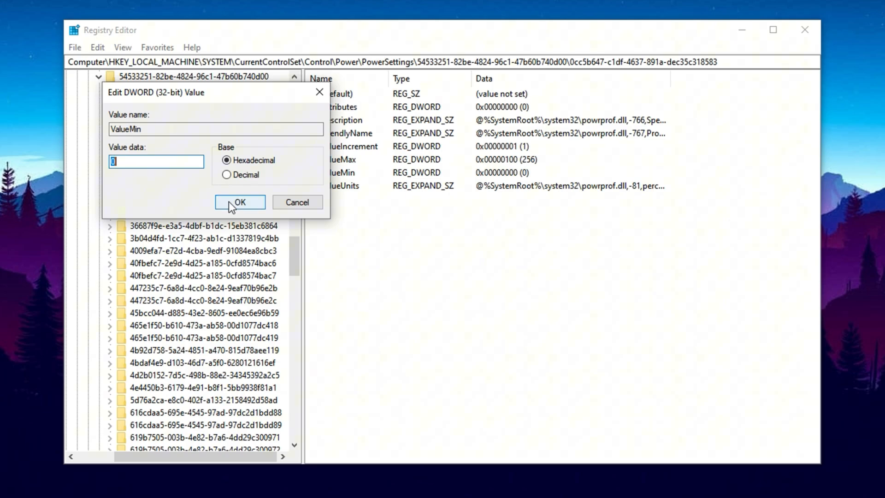
# Keep ValueMin at 0, go to HKLM\SYSTEM\CurrentControlSet\Control\PriorityControl and keep Win32PrioritySeparation at 26 hex.
pyautogui.click(240, 202)
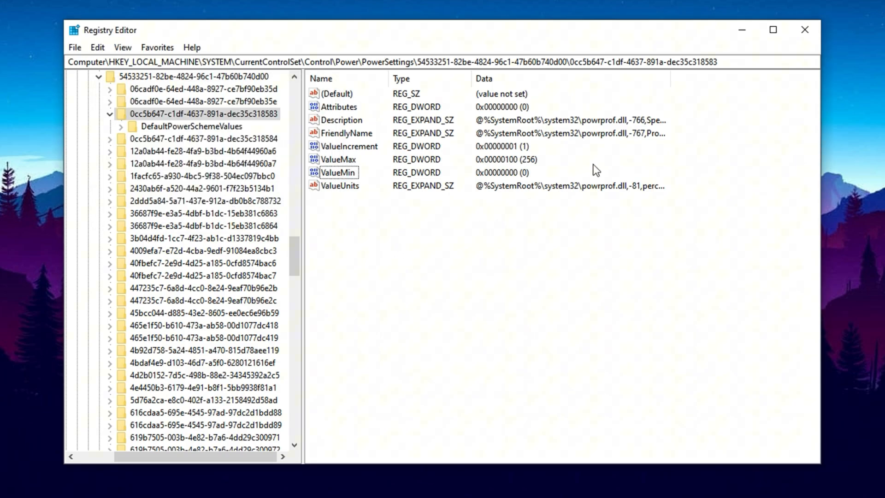
pyautogui.click(480, 63)
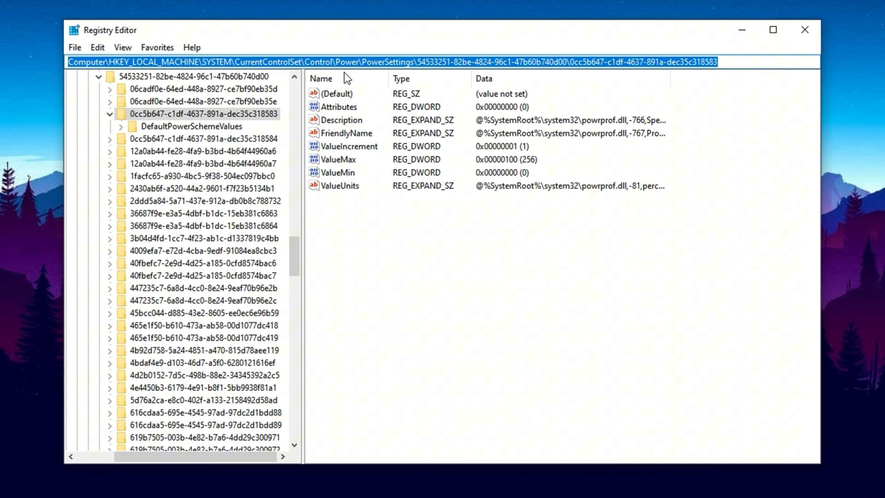
pyautogui.write('Computer\\HKEY_LOCAL_MACHINE\\SYSTEM\\CurrentControlSet\\Control\\PriorityControl')
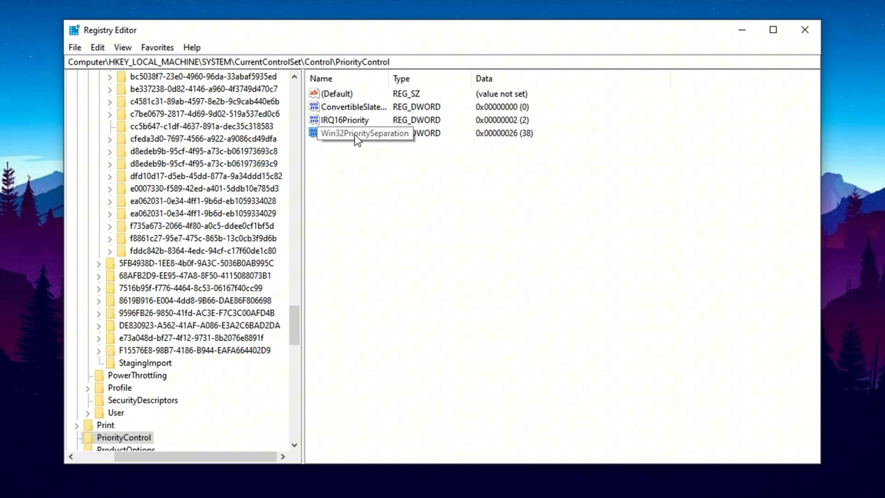
pyautogui.doubleClick(358, 133)
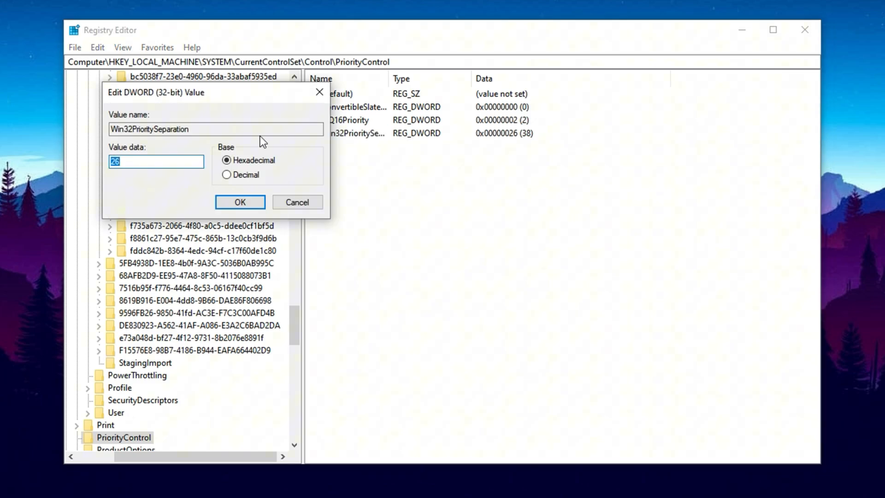
pyautogui.moveTo(124, 167)
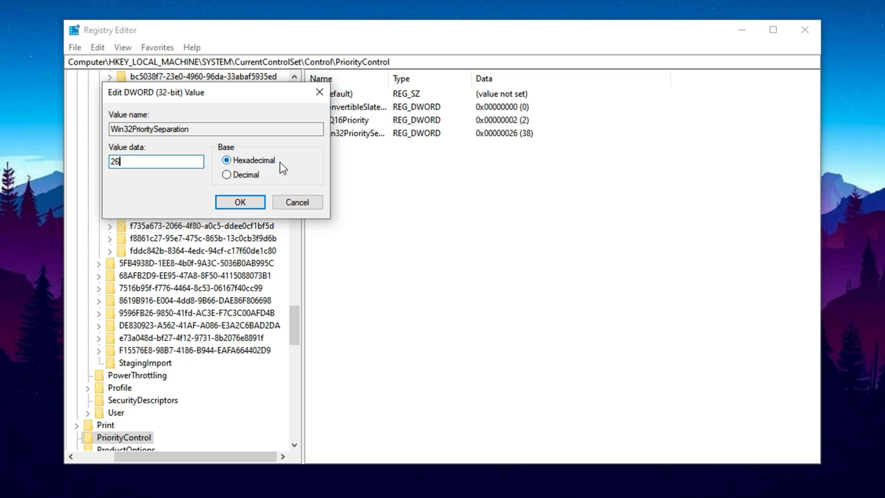
pyautogui.moveTo(241, 173)
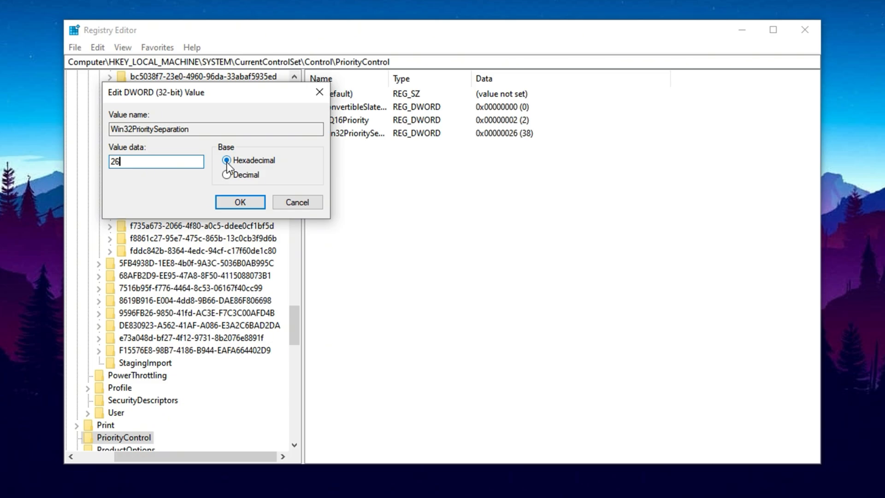
pyautogui.click(239, 202)
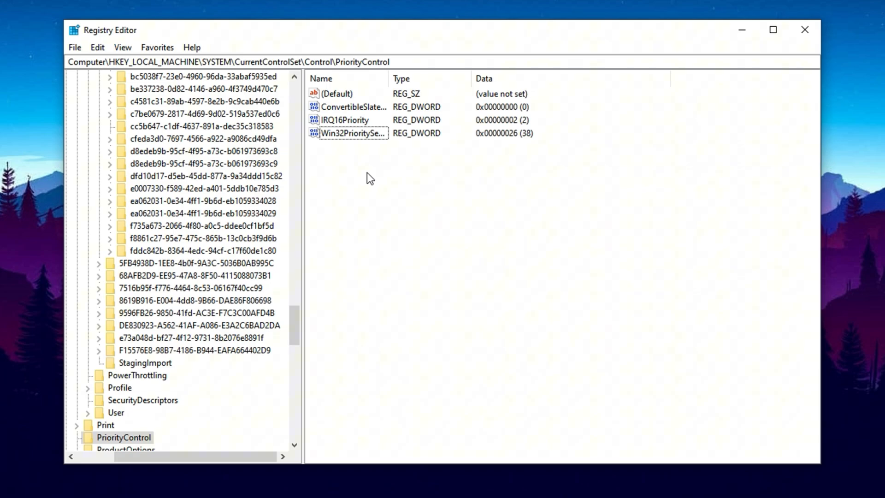
pyautogui.moveTo(383, 181)
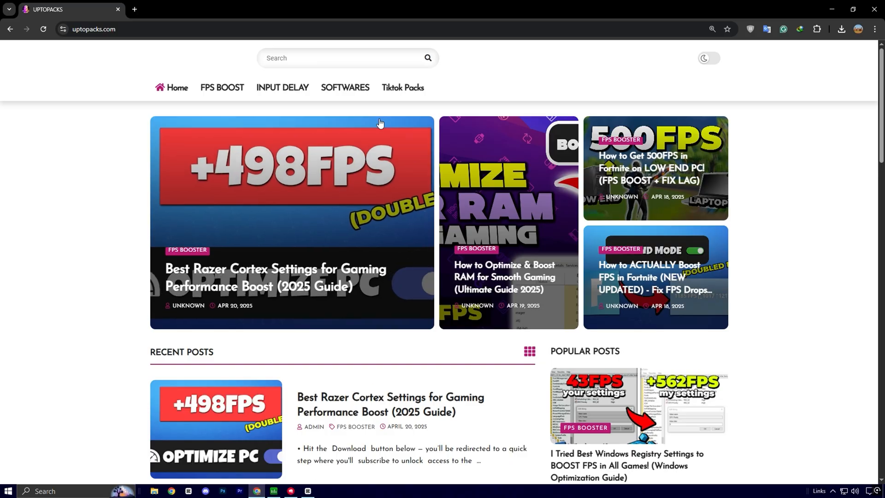
pyautogui.moveTo(169, 93)
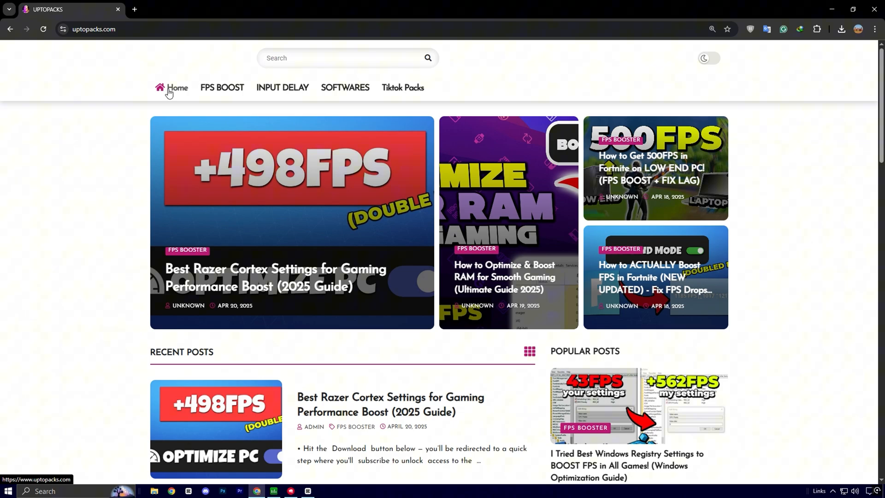
# Open the Marvel Rivals post under FPS BOOST and reach its DOWNLOAD section.
pyautogui.click(222, 87)
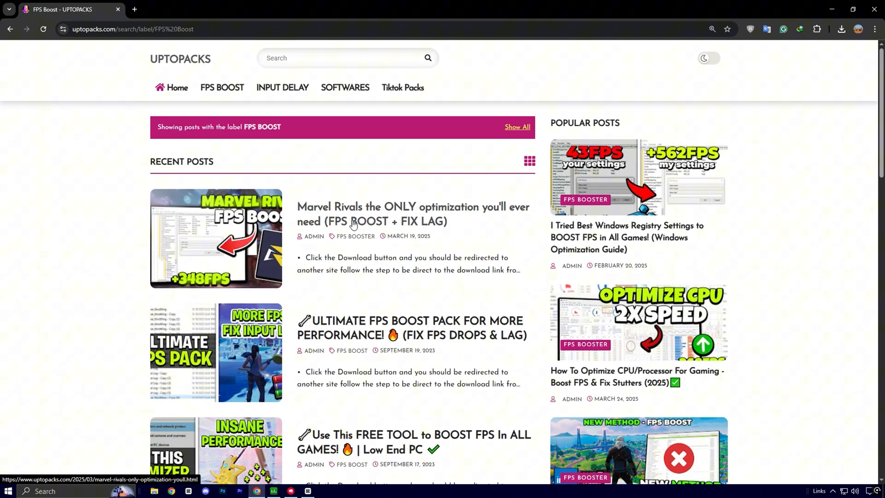
pyautogui.click(354, 221)
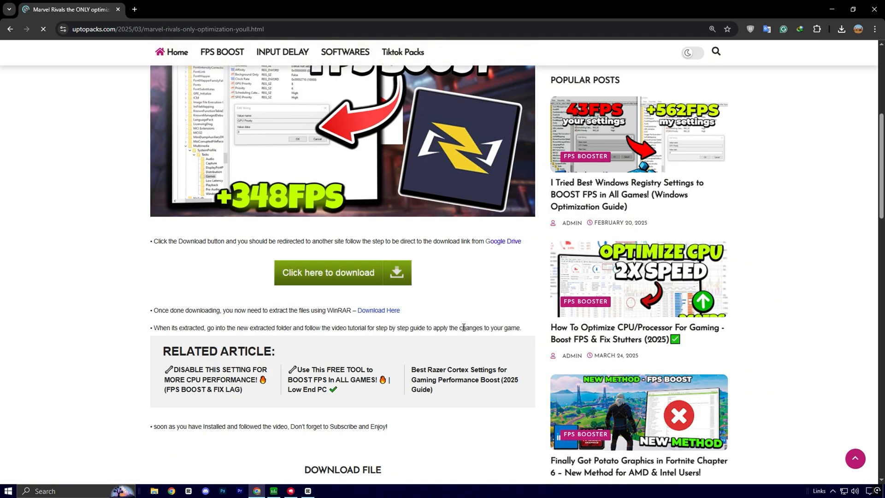
pyautogui.scroll(-3)
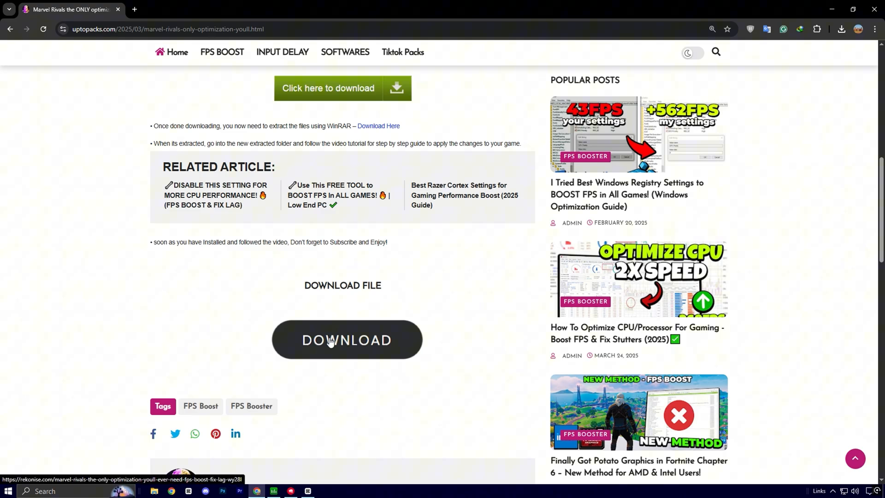
pyautogui.moveTo(353, 365)
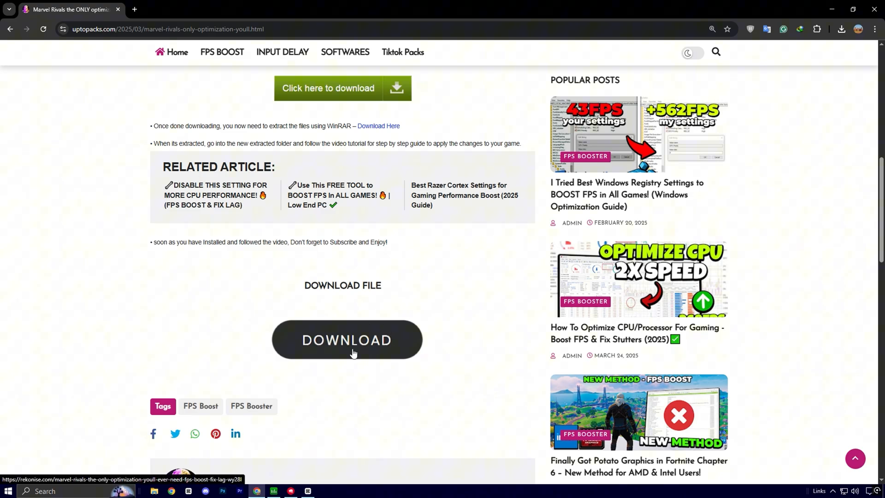
pyautogui.moveTo(798, 123)
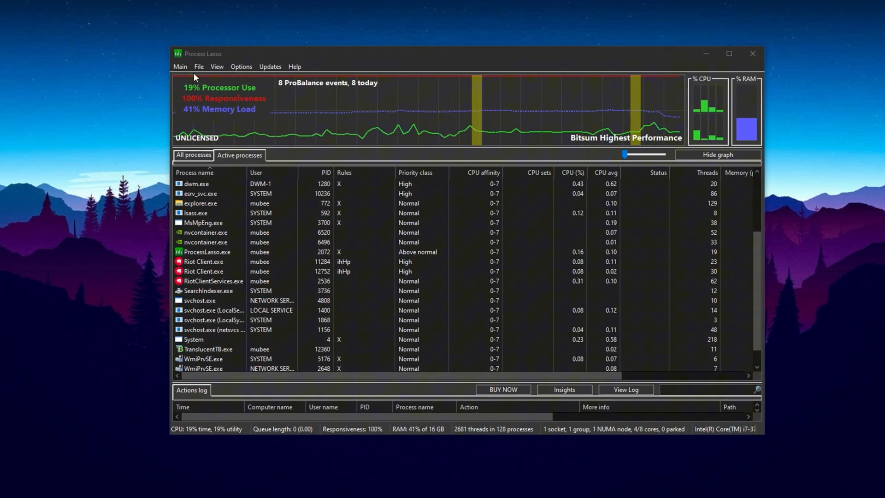
# Show the Main menu's Active Power Profile list with Bitsum Highest Performance selected and ProBalance enabled.
pyautogui.click(179, 67)
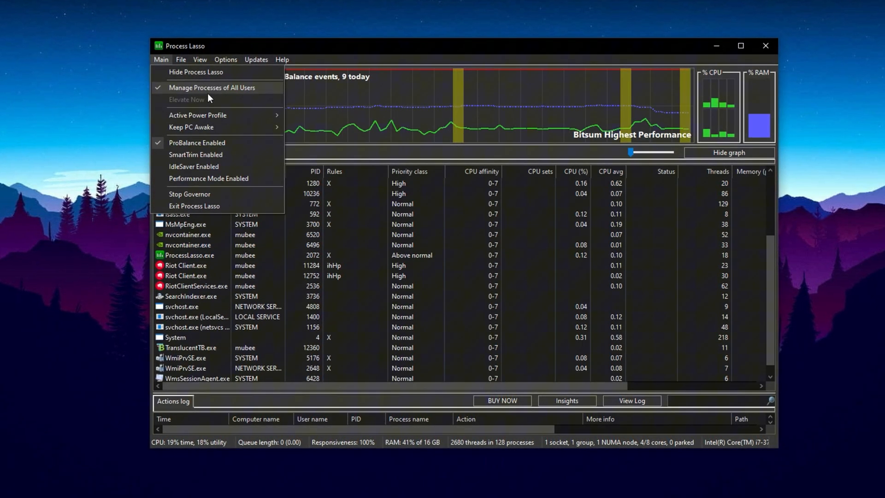
pyautogui.click(197, 115)
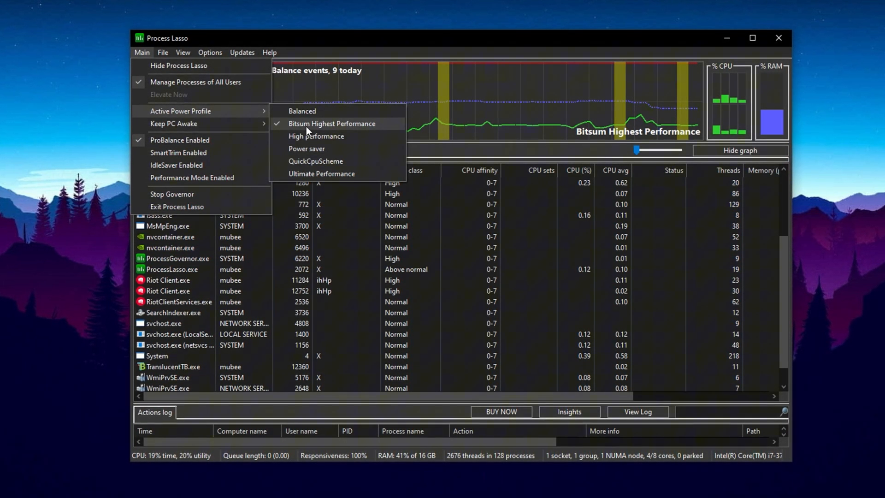
pyautogui.moveTo(168, 140)
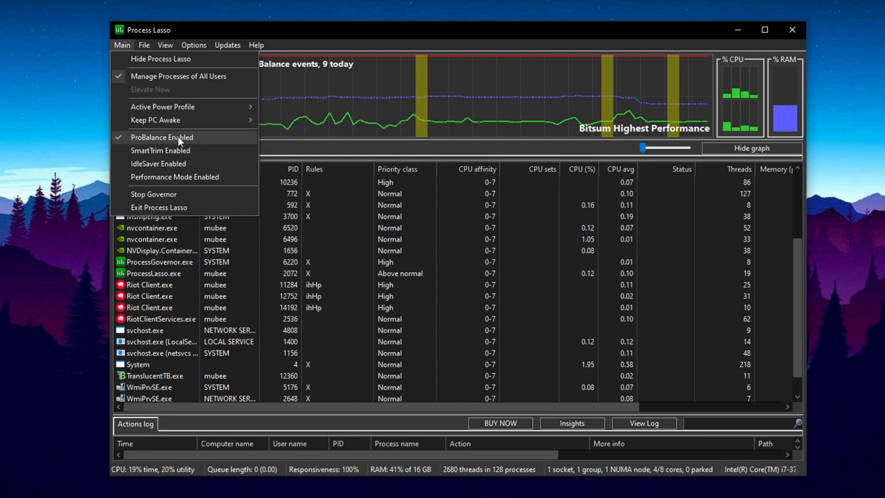
# Switch from the Main menu to Options > General to view the 5-second GUI refresh interval.
pyautogui.click(121, 44)
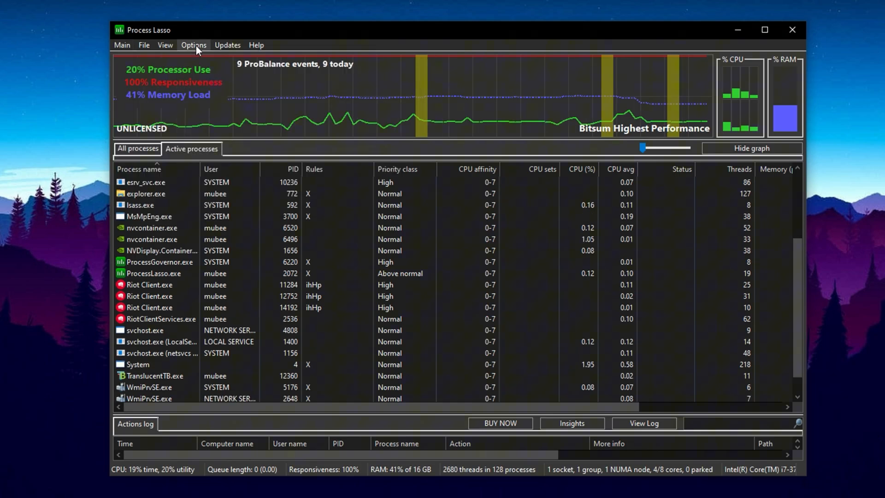
pyautogui.click(194, 44)
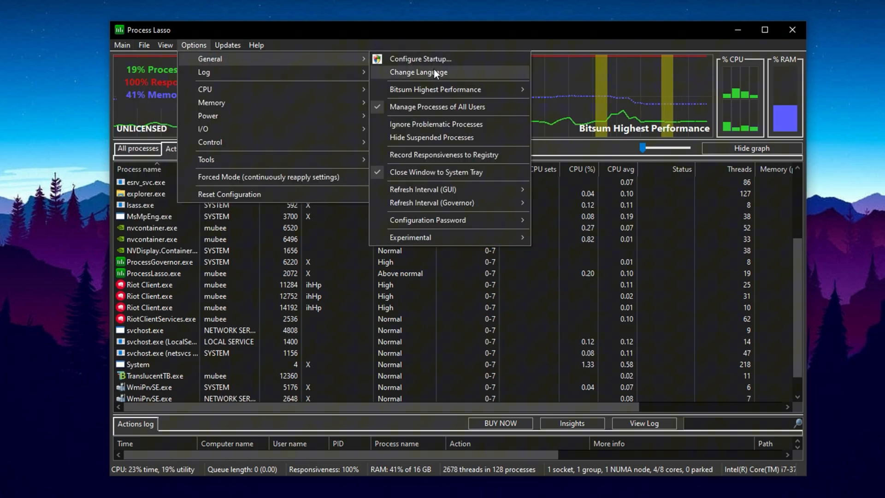
pyautogui.moveTo(444, 111)
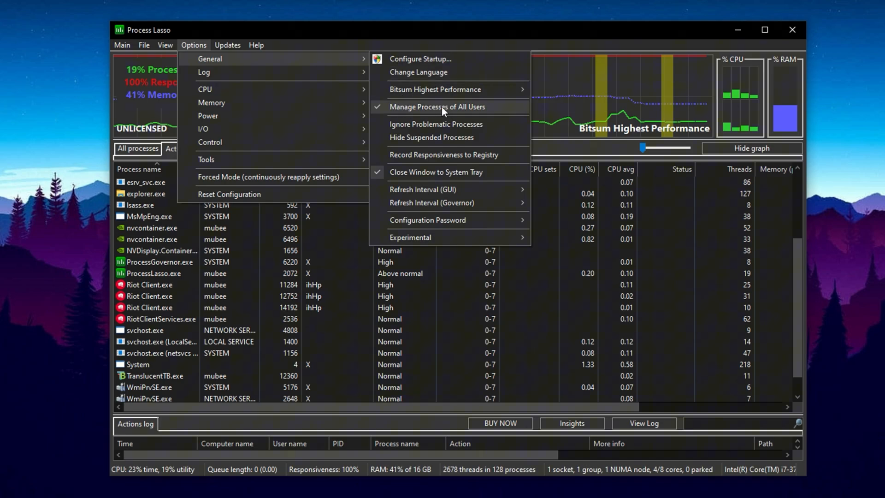
pyautogui.moveTo(434, 111)
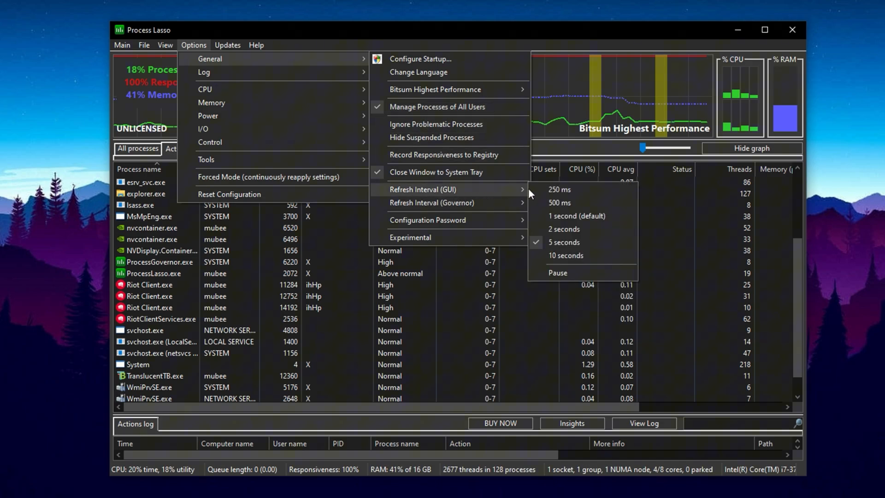
pyautogui.moveTo(496, 198)
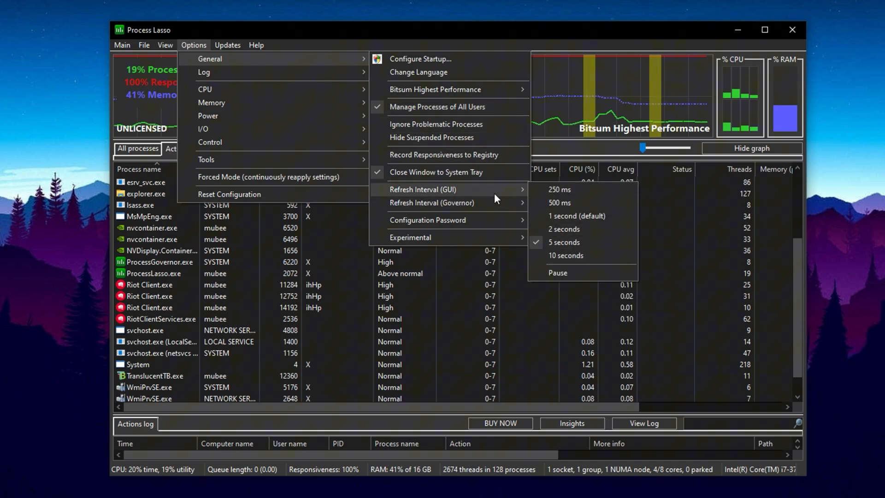
pyautogui.moveTo(515, 203)
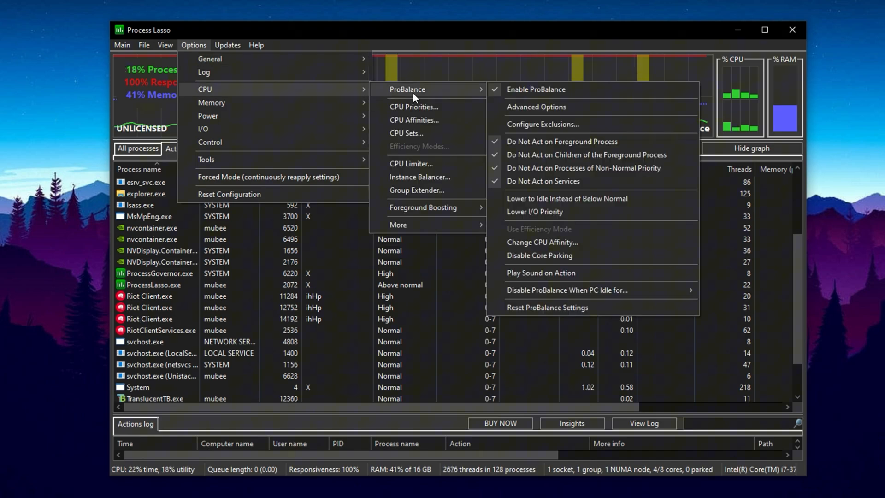
pyautogui.moveTo(529, 94)
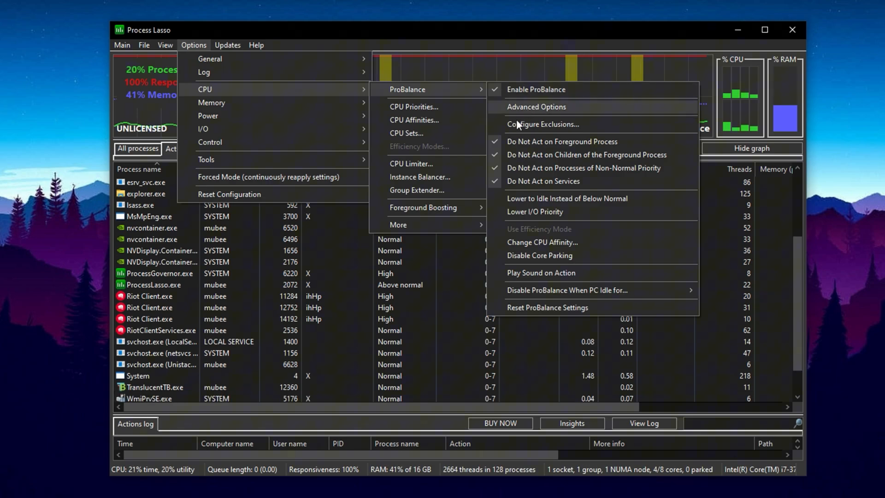
pyautogui.moveTo(531, 187)
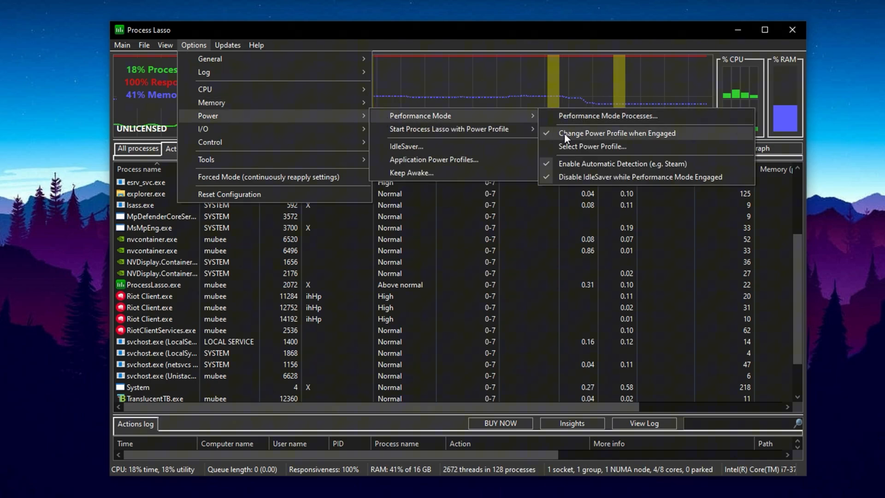
pyautogui.moveTo(575, 146)
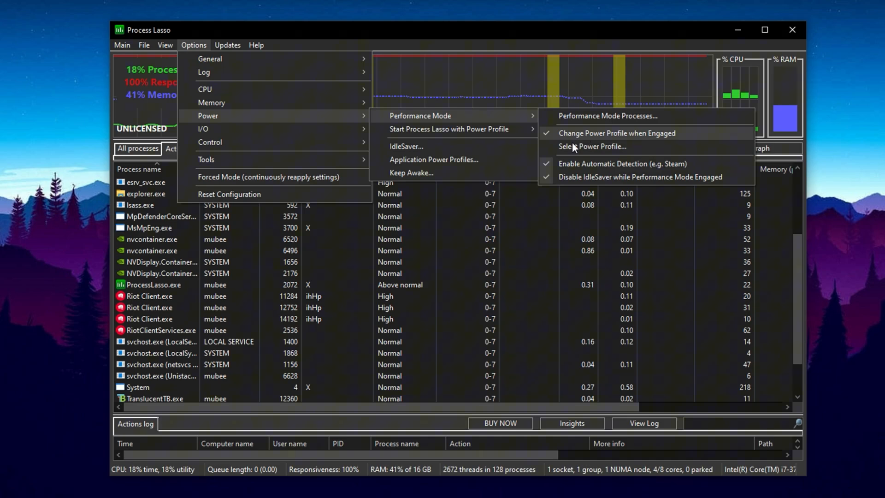
pyautogui.moveTo(592, 164)
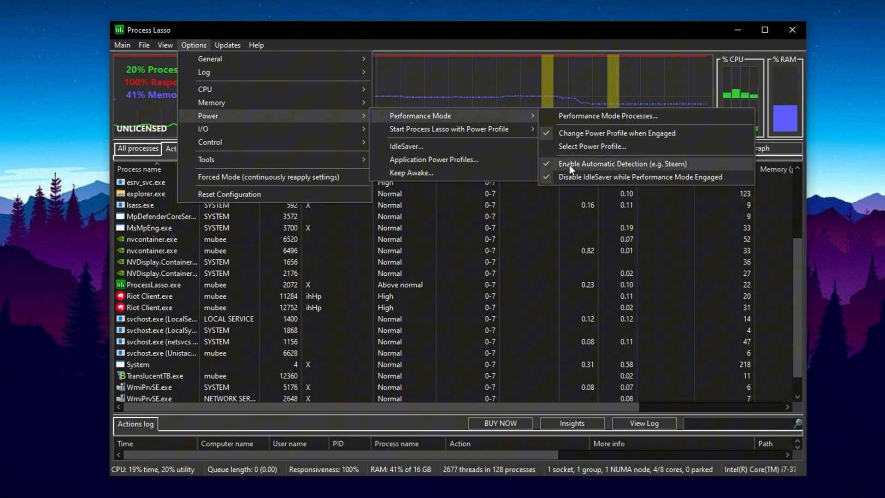
pyautogui.moveTo(566, 178)
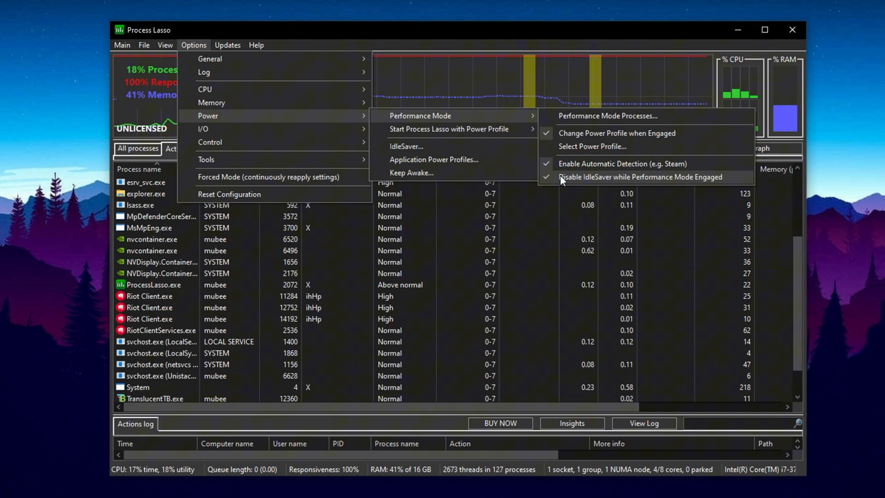
pyautogui.moveTo(582, 151)
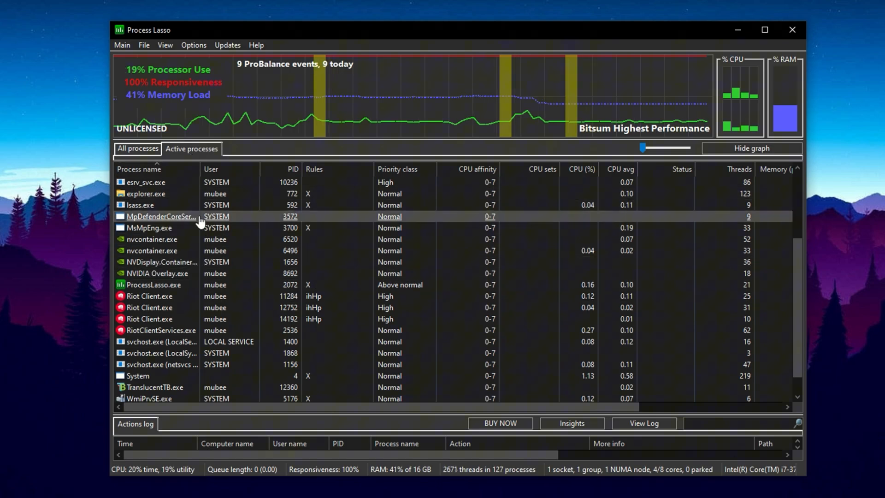
# Show a Riot Client.exe process's Always rules with High CPU priority and High I/O priority checked.
pyautogui.rightClick(134, 273)
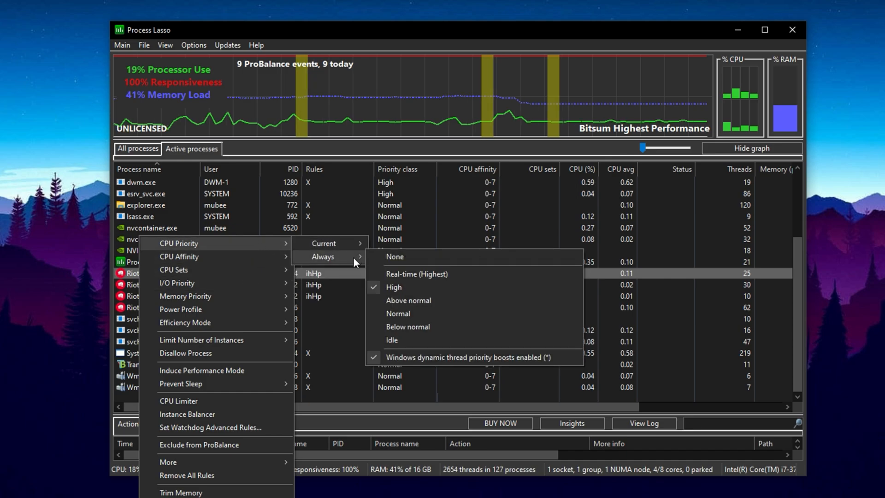
pyautogui.moveTo(402, 290)
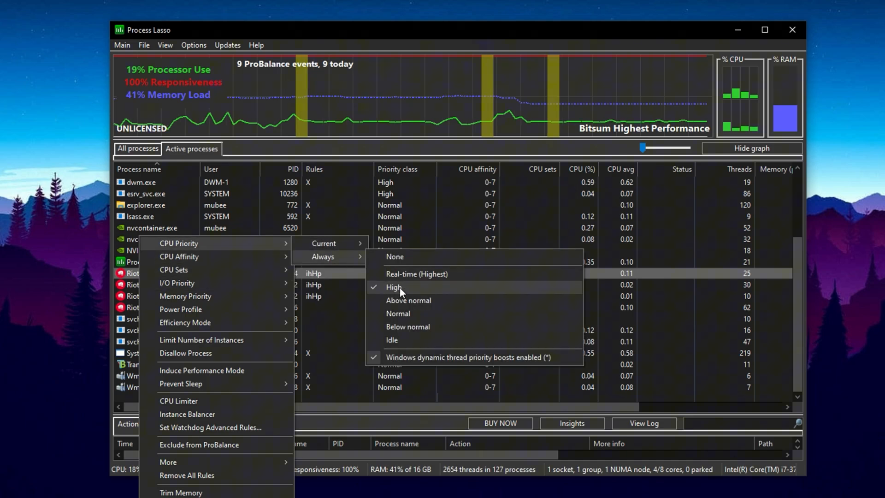
pyautogui.moveTo(424, 297)
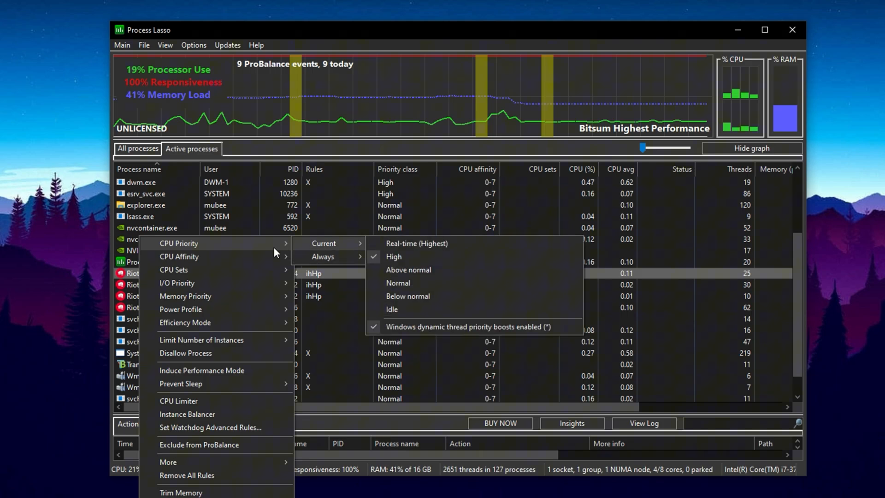
pyautogui.moveTo(177, 283)
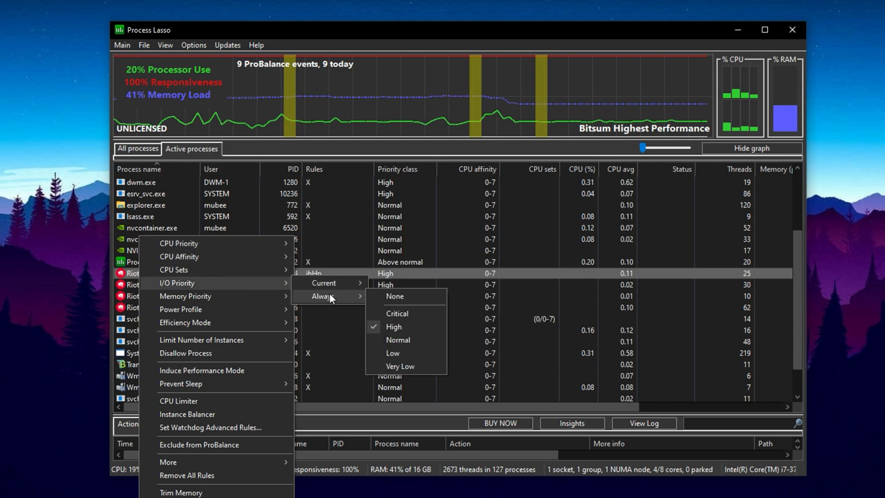
pyautogui.moveTo(399, 328)
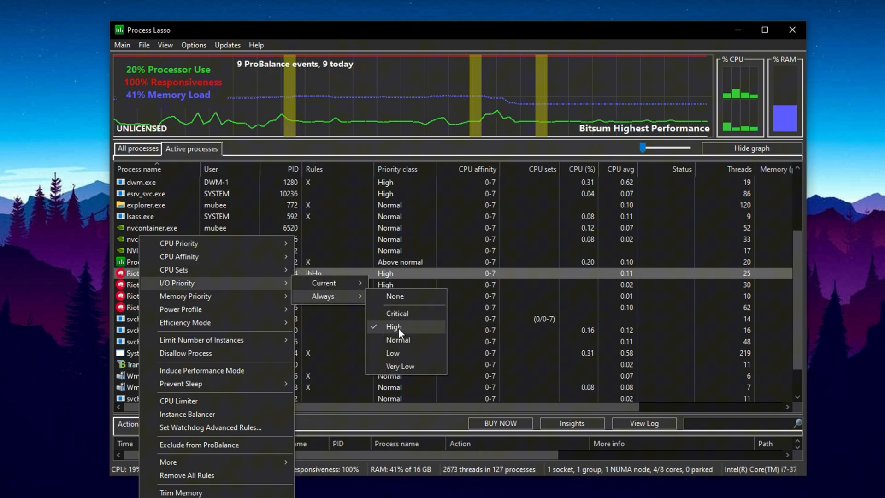
pyautogui.moveTo(322, 283)
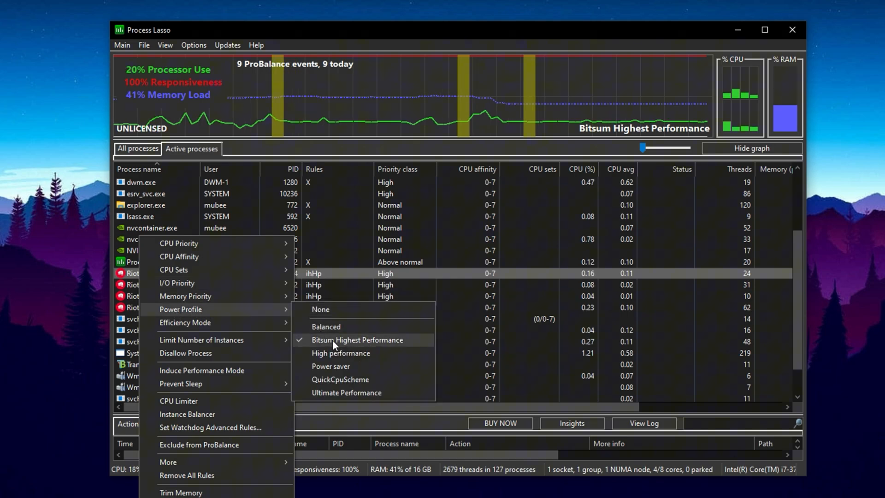
pyautogui.moveTo(348, 344)
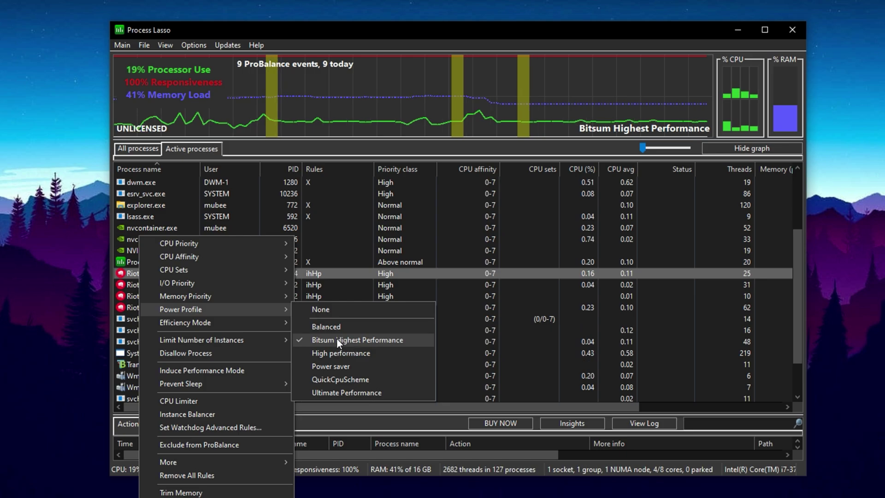
pyautogui.moveTo(346, 348)
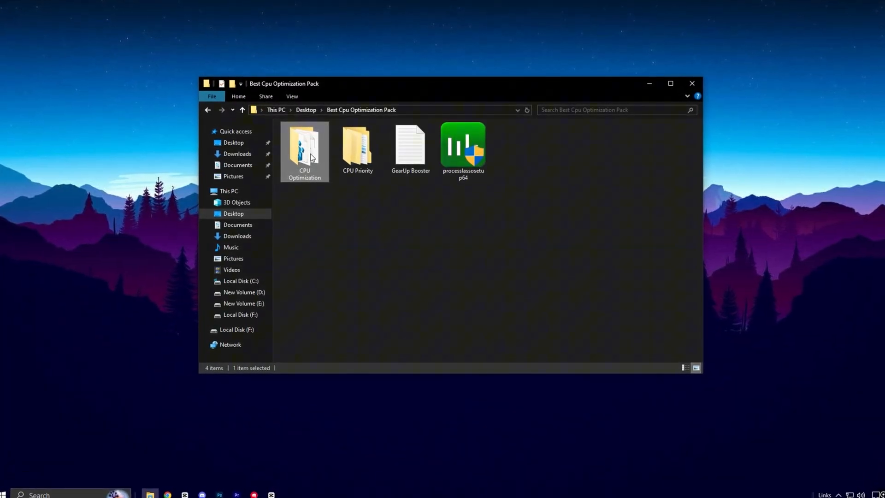
# Browse CPU Priority's INTEL folder with its Intel Priority registry file, then the AMD folder.
pyautogui.doubleClick(304, 147)
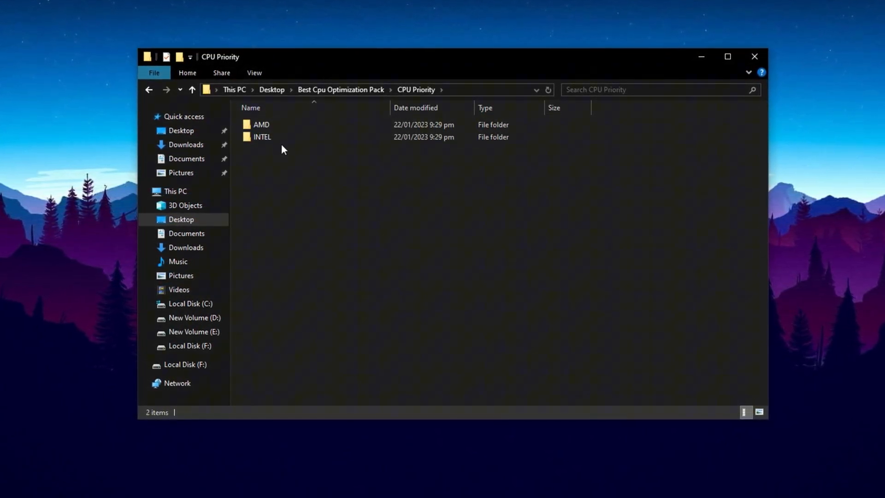
pyautogui.doubleClick(262, 136)
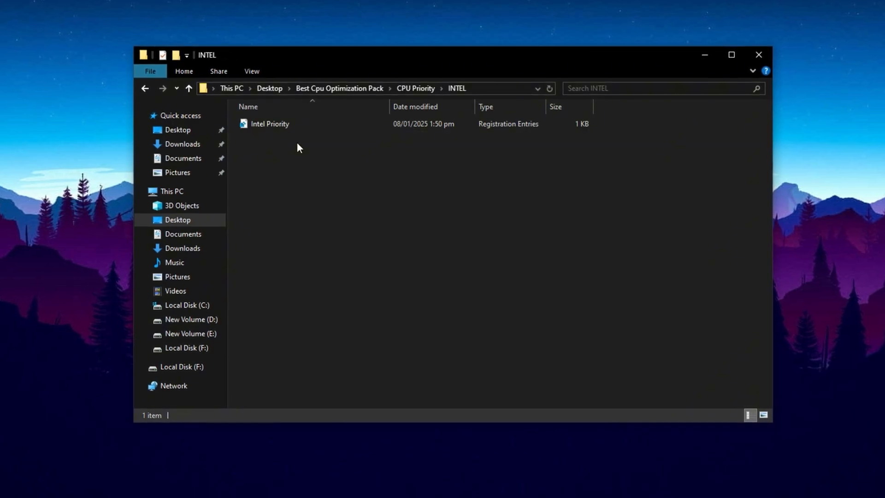
pyautogui.click(267, 124)
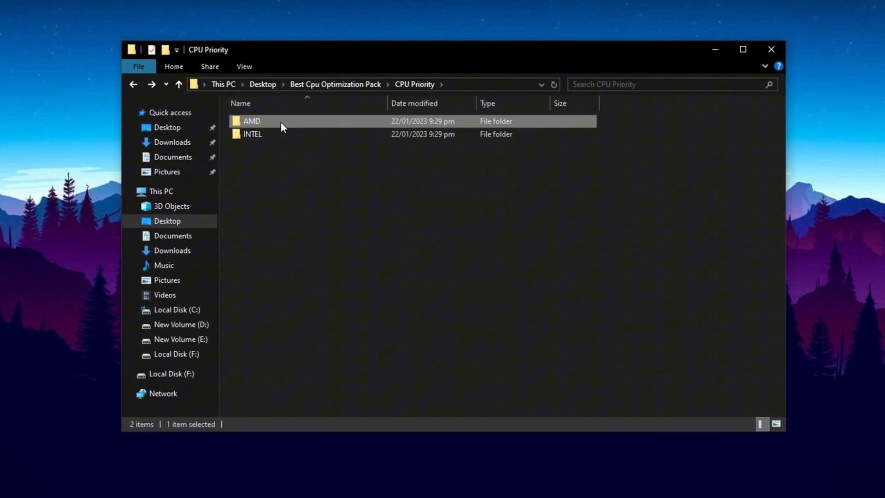
pyautogui.doubleClick(250, 121)
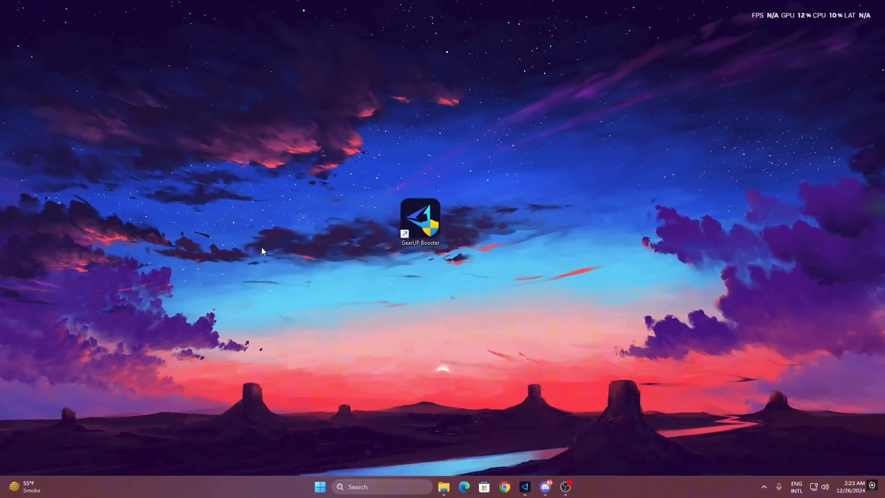
pyautogui.moveTo(429, 201)
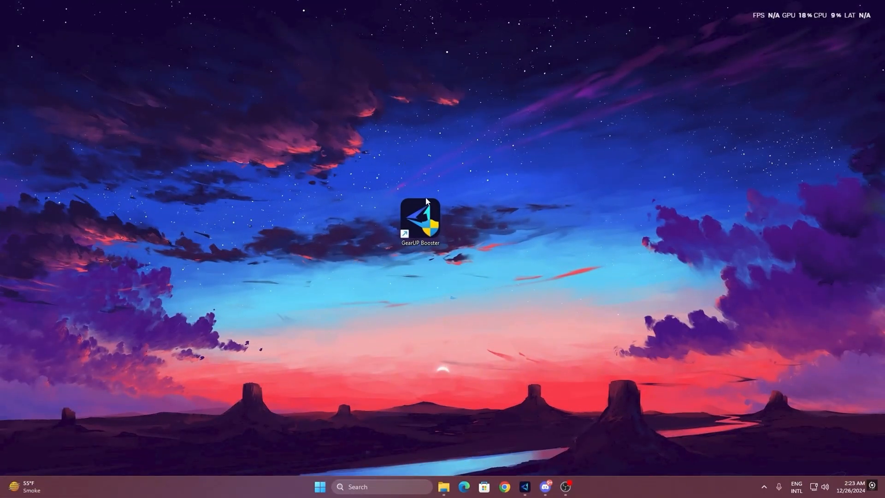
pyautogui.moveTo(420, 224)
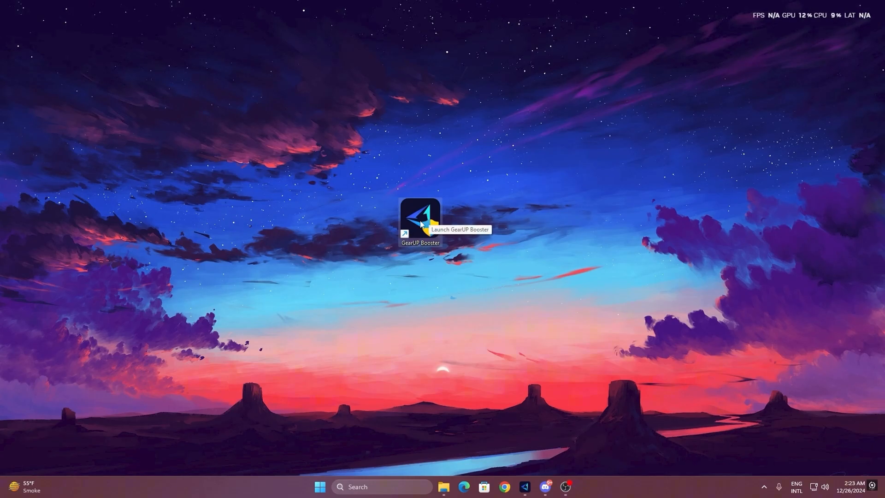
# Launch GearUP Booster from its desktop shortcut.
pyautogui.doubleClick(420, 217)
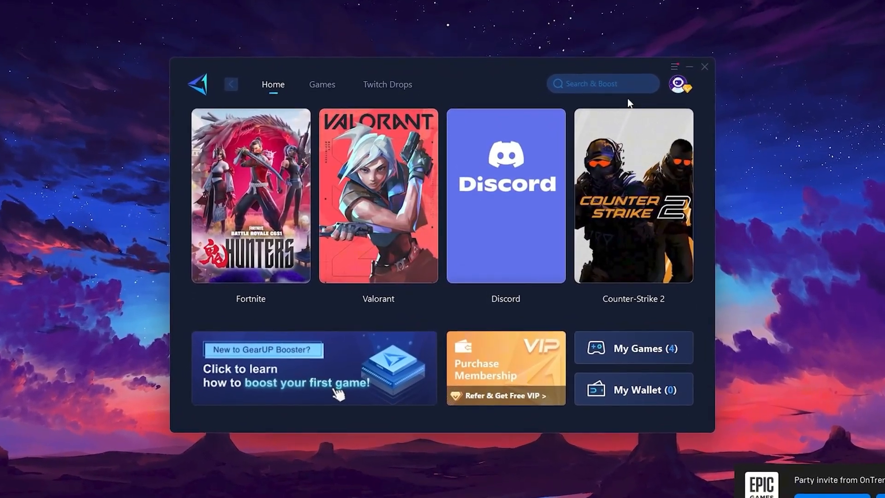
# Browse the Games catalogue of supported titles, then return to the home screen with Fortnite.
pyautogui.click(678, 84)
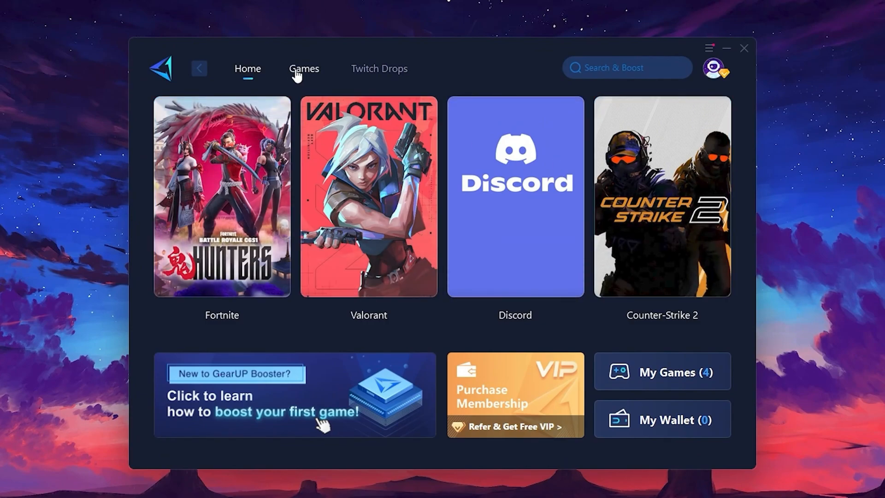
pyautogui.click(304, 68)
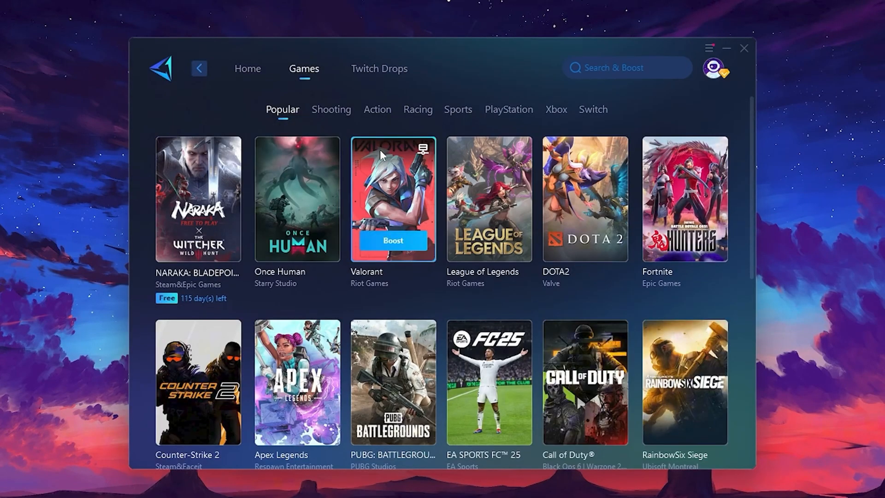
pyautogui.moveTo(607, 172)
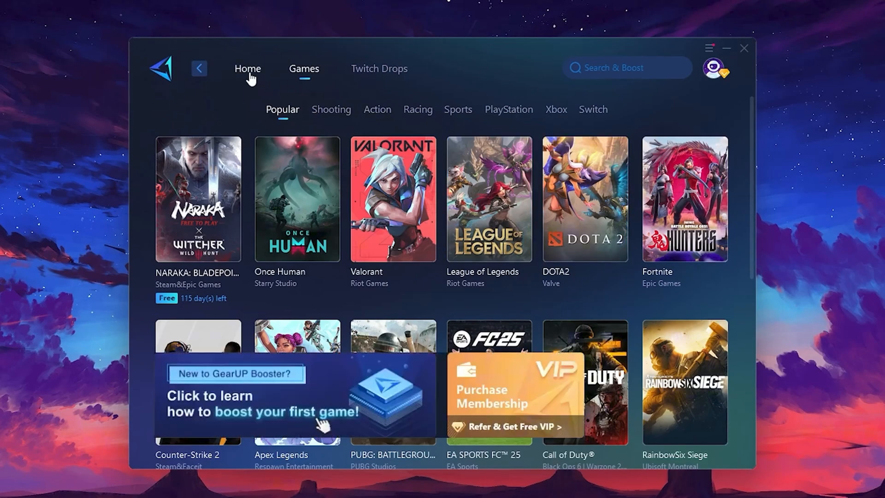
pyautogui.click(248, 68)
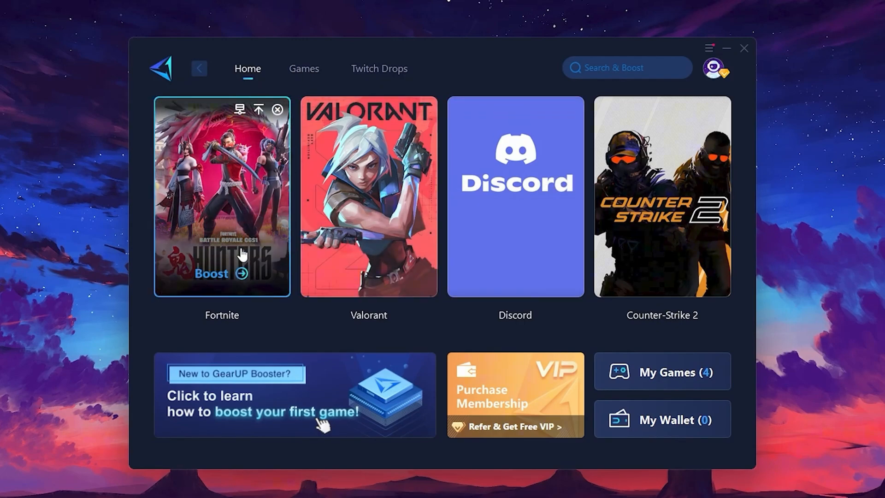
pyautogui.moveTo(216, 284)
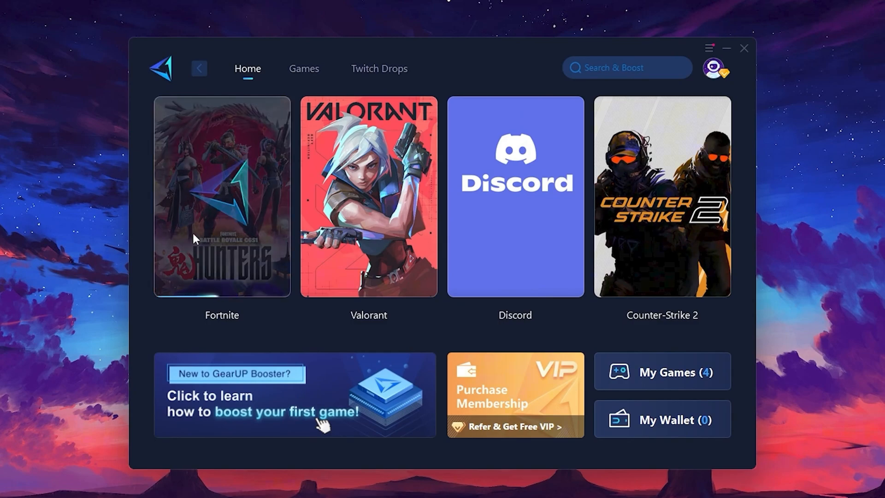
# On Fortnite's boost page, review server regions and nodes, keeping Middle East with Auto node.
pyautogui.click(221, 196)
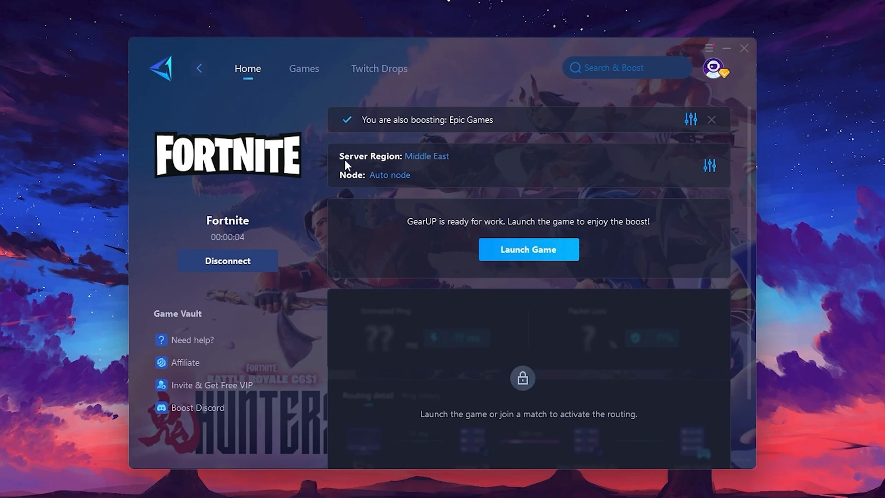
pyautogui.moveTo(392, 182)
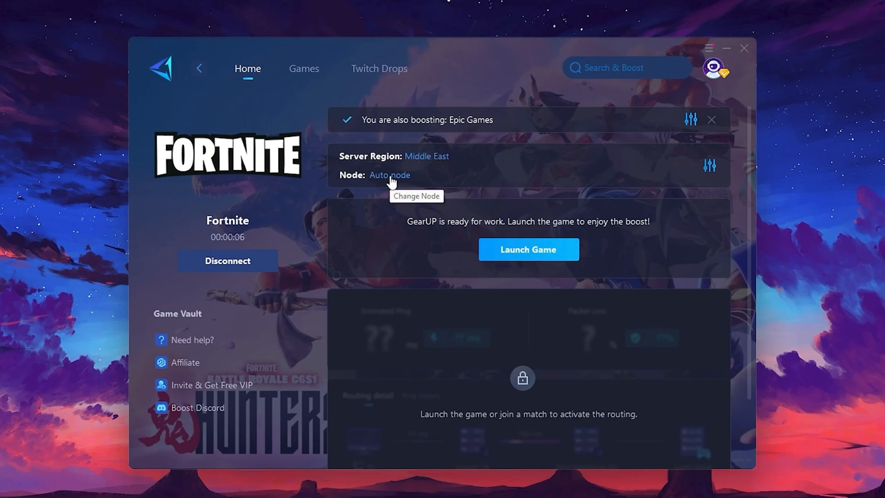
pyautogui.click(426, 155)
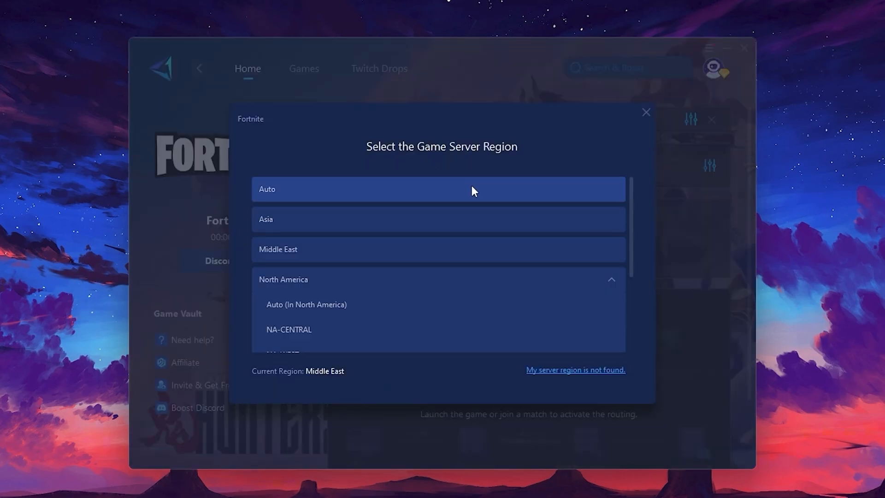
pyautogui.moveTo(435, 287)
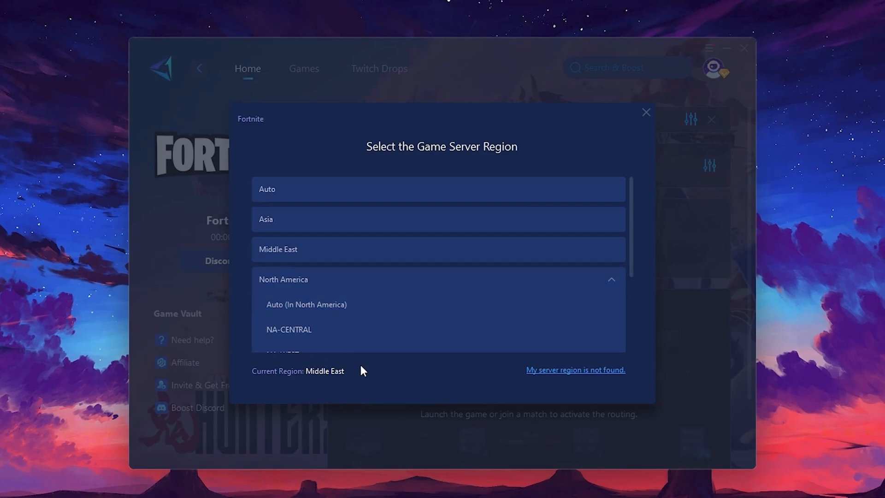
pyautogui.scroll(-3)
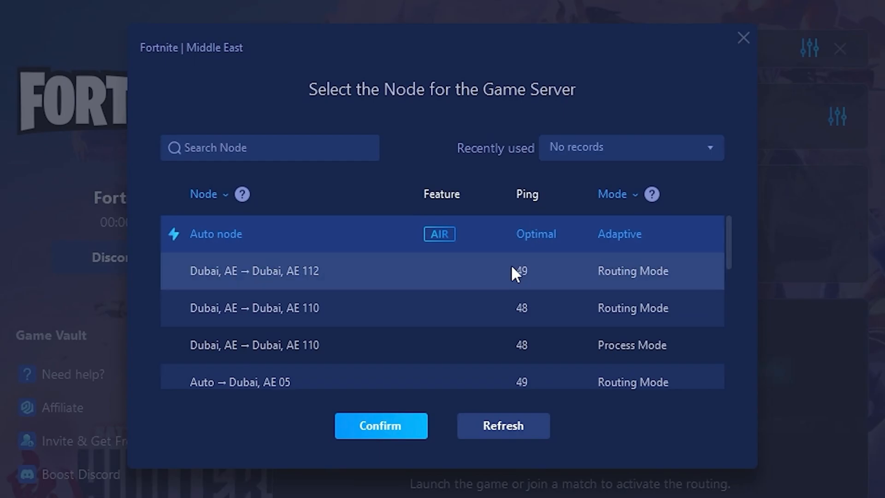
pyautogui.moveTo(709, 90)
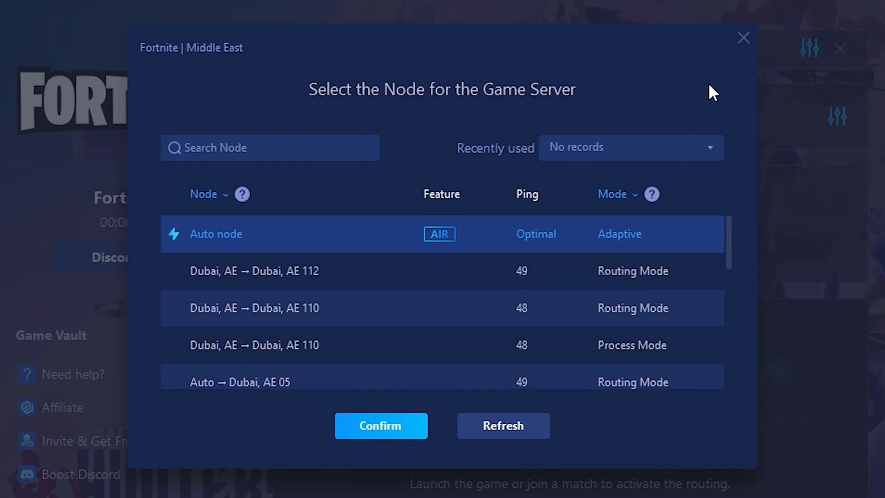
pyautogui.click(380, 426)
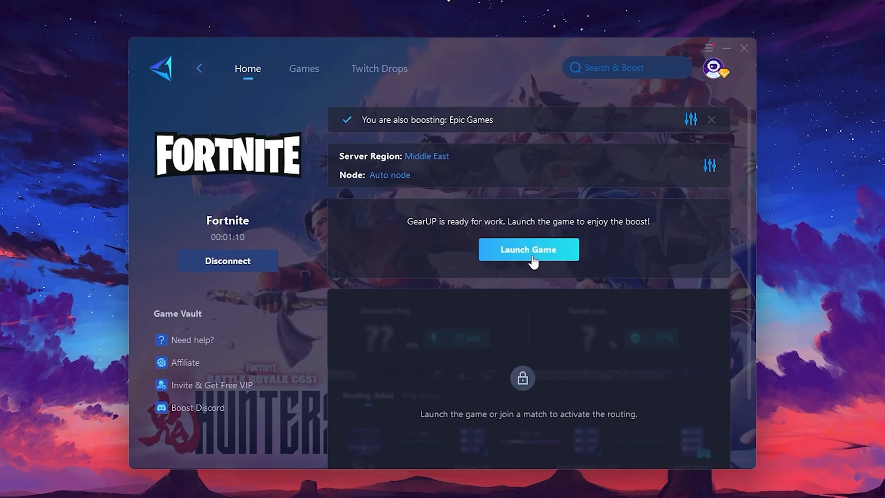
# Launch Fortnite with the boost running, then search Start for 'serv' to find Services.
pyautogui.click(529, 249)
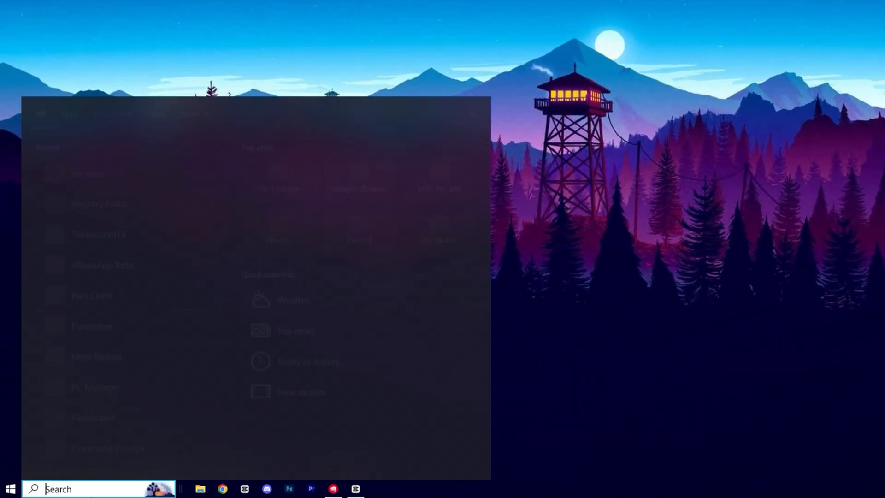
pyautogui.write('serv')
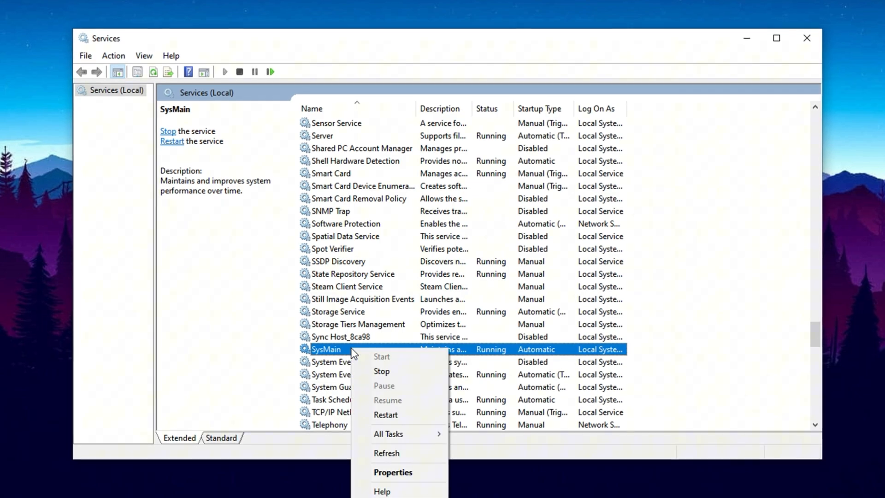
pyautogui.moveTo(387, 474)
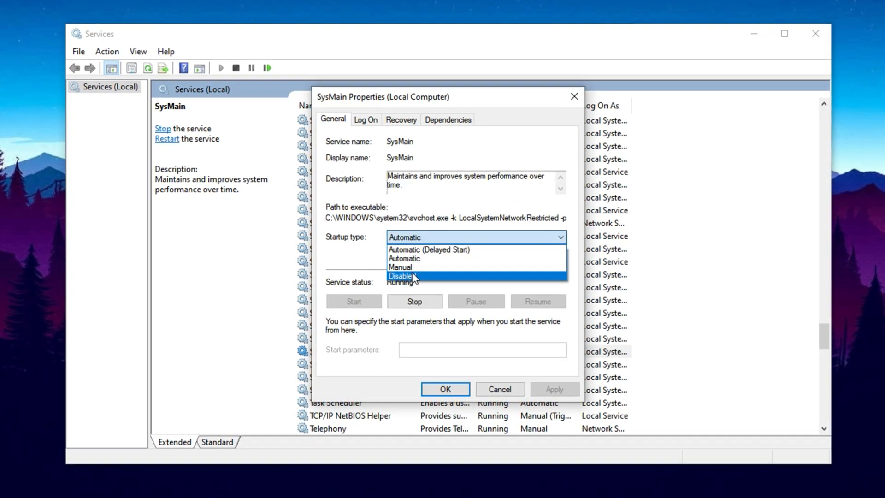
# Set SysMain's startup type to Disabled and confirm.
pyautogui.click(401, 274)
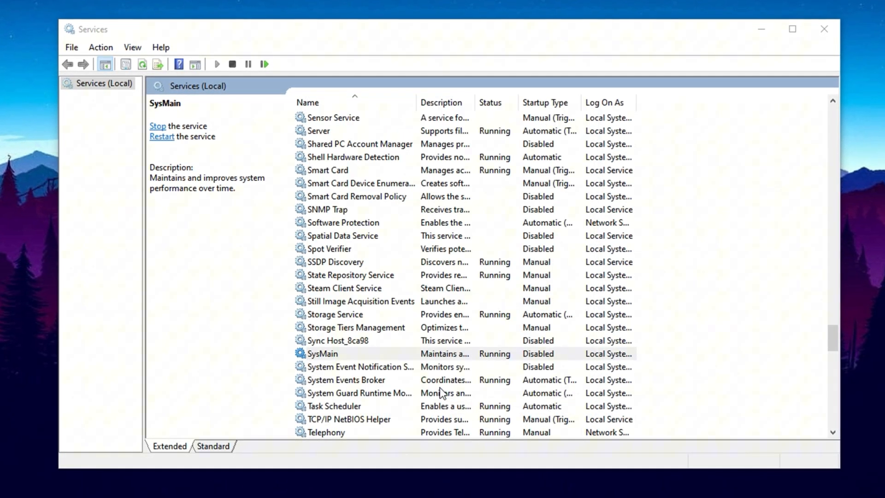
pyautogui.click(322, 354)
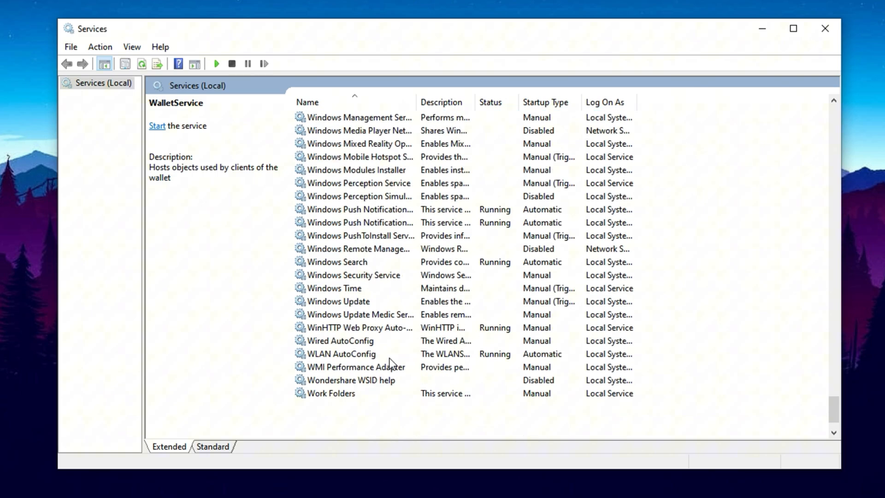
# Locate the Windows Search service further down the list and bring up its properties.
pyautogui.scroll(-3)
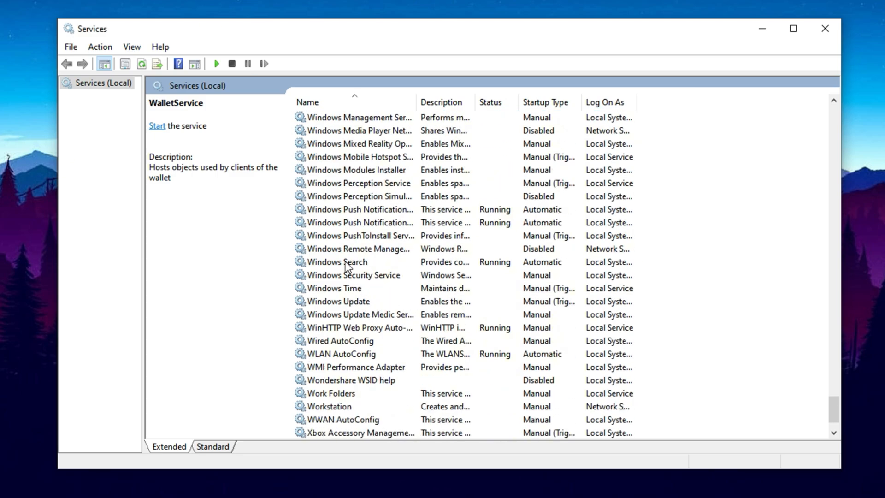
pyautogui.click(342, 262)
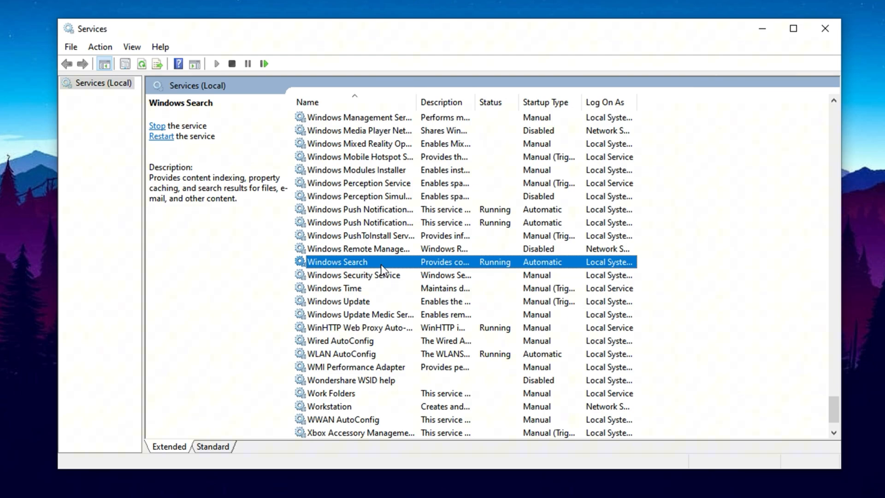
pyautogui.moveTo(372, 271)
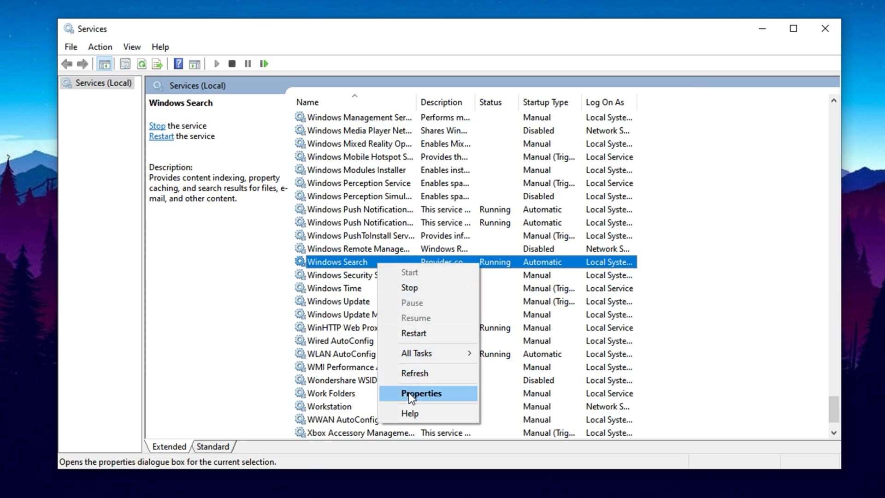
pyautogui.click(420, 392)
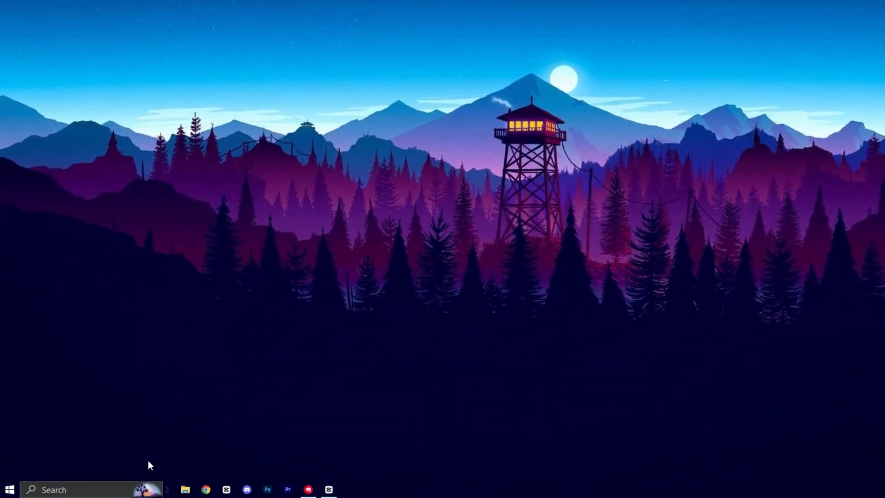
# Reach the Ease of Access display page via Start search, at the Simplify and personalise Windows section.
pyautogui.write('show hidden files')
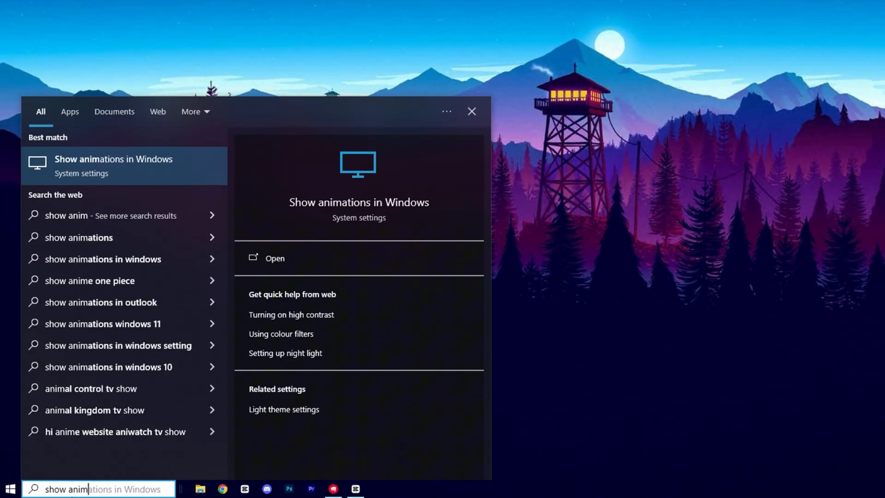
pyautogui.click(275, 258)
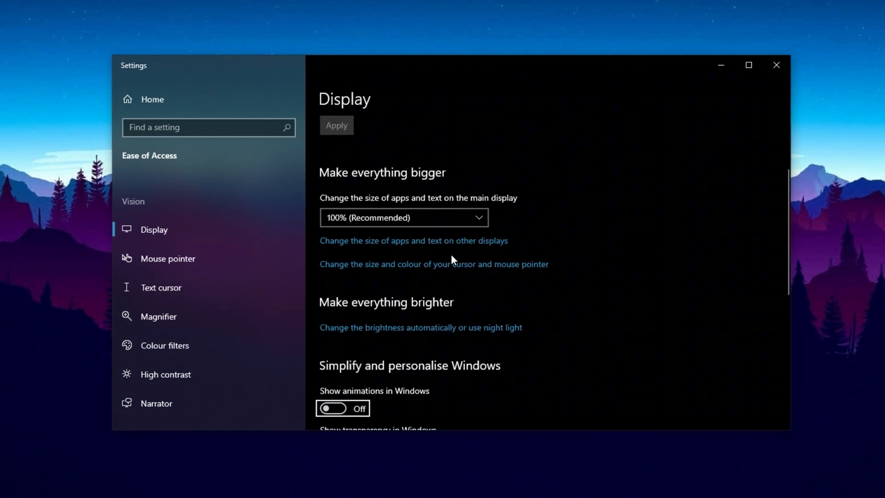
pyautogui.scroll(-3)
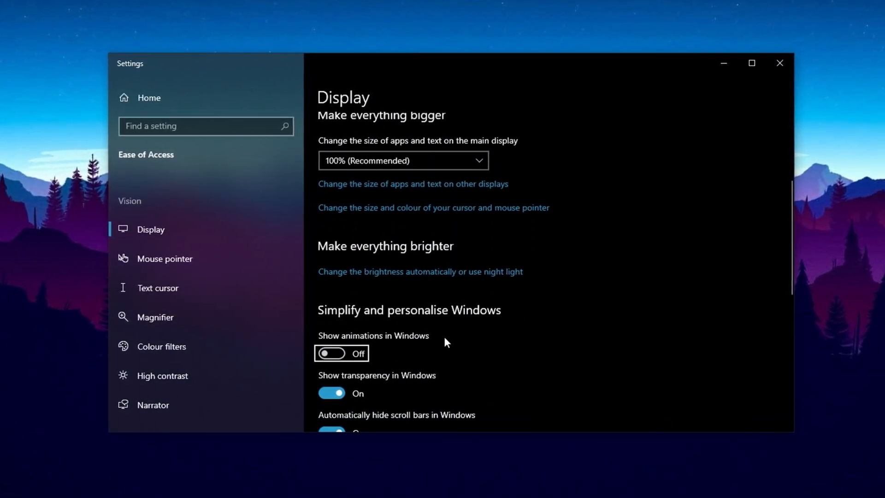
pyautogui.scroll(-3)
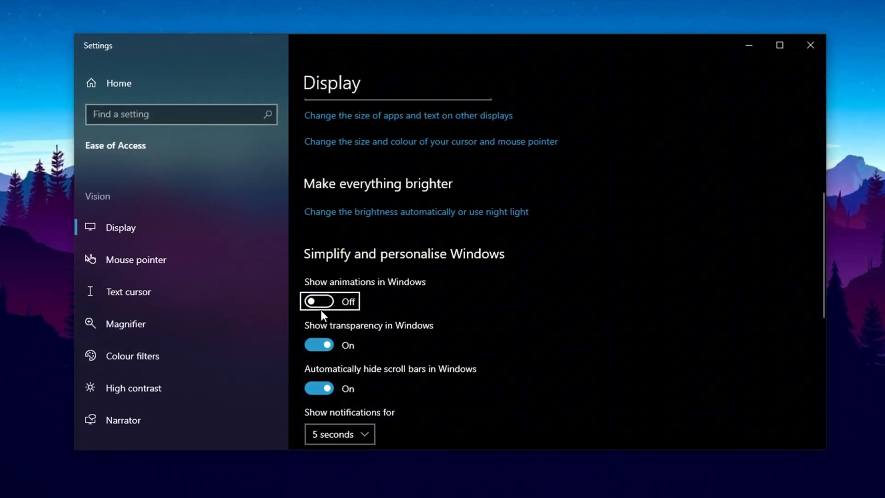
# Switch Show transparency in Windows off, briefly back on, and off again.
pyautogui.click(317, 344)
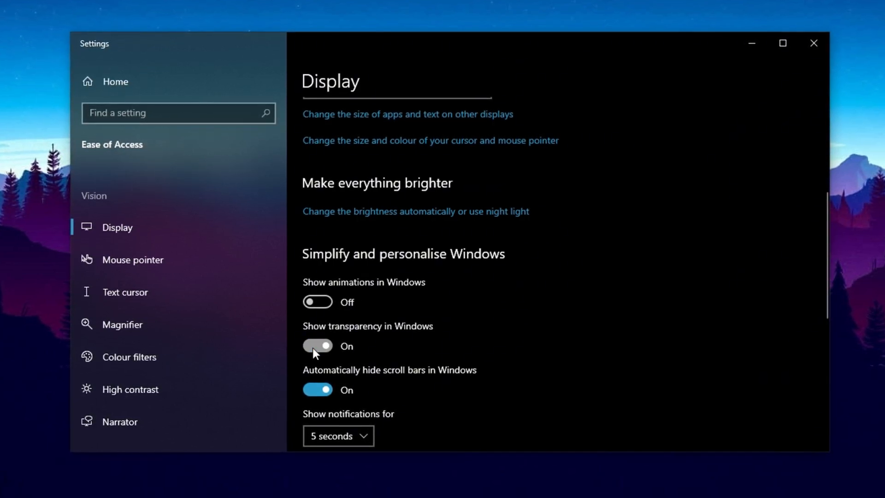
pyautogui.click(317, 346)
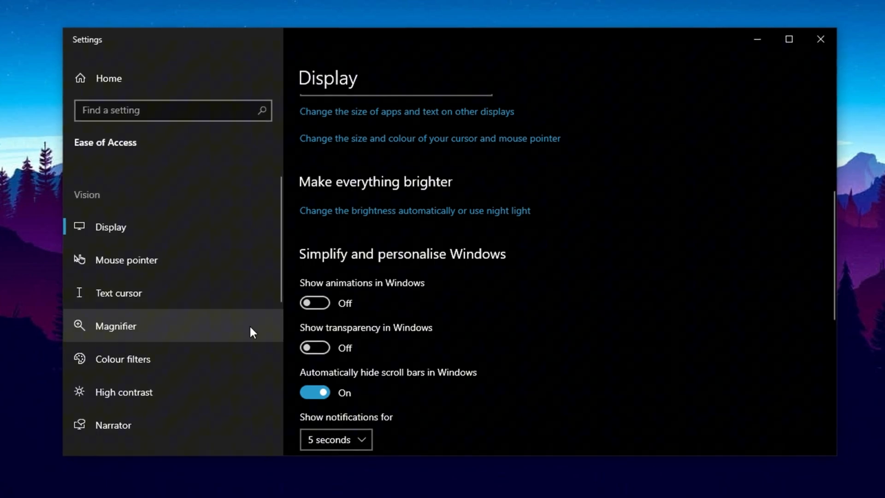
pyautogui.click(314, 348)
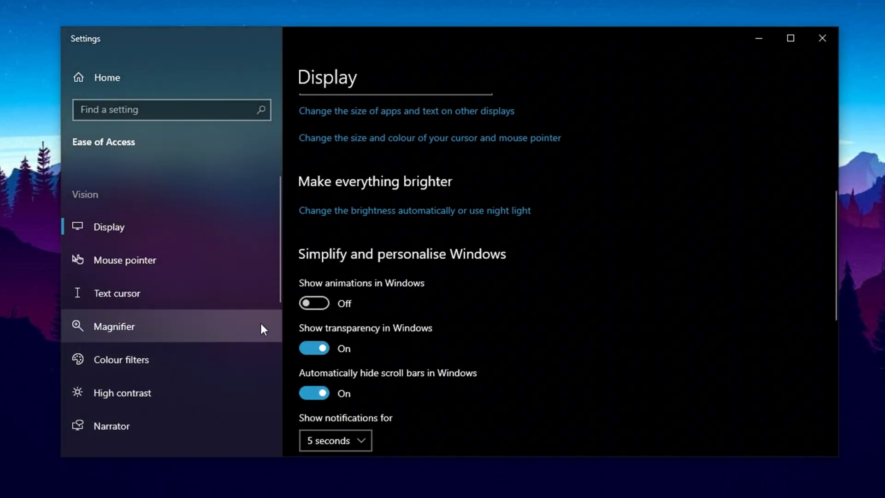
pyautogui.click(314, 348)
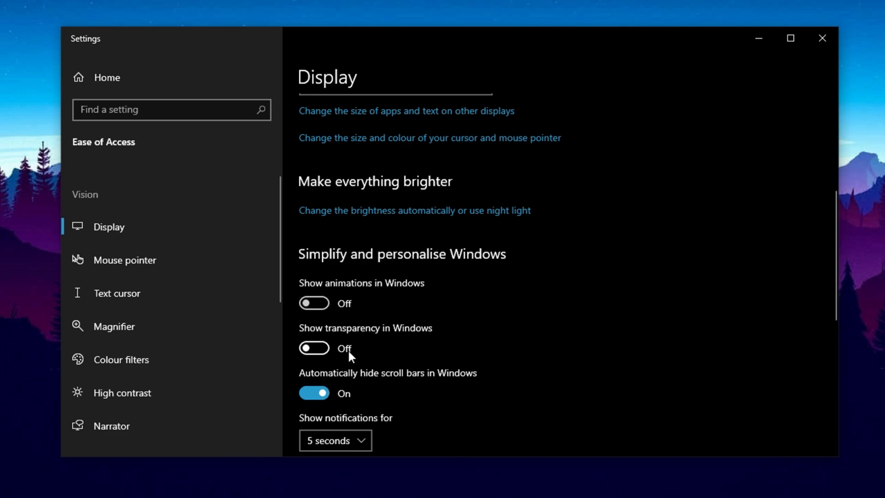
pyautogui.moveTo(313, 364)
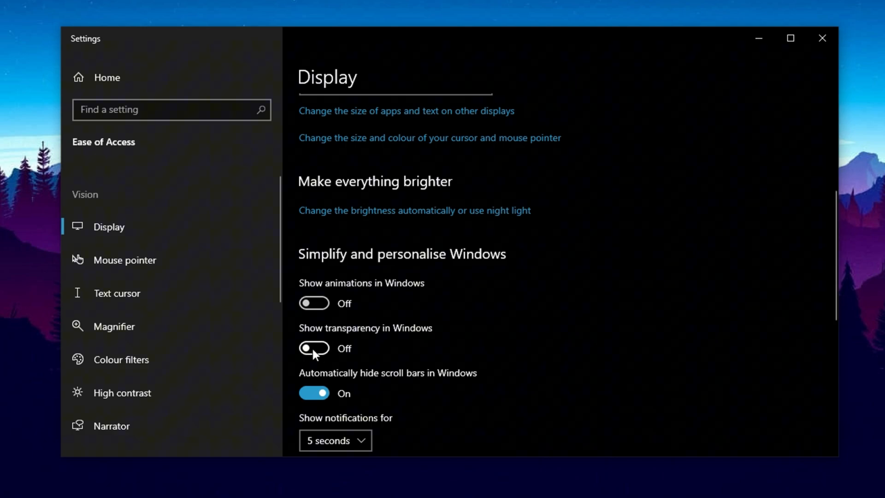
pyautogui.moveTo(327, 340)
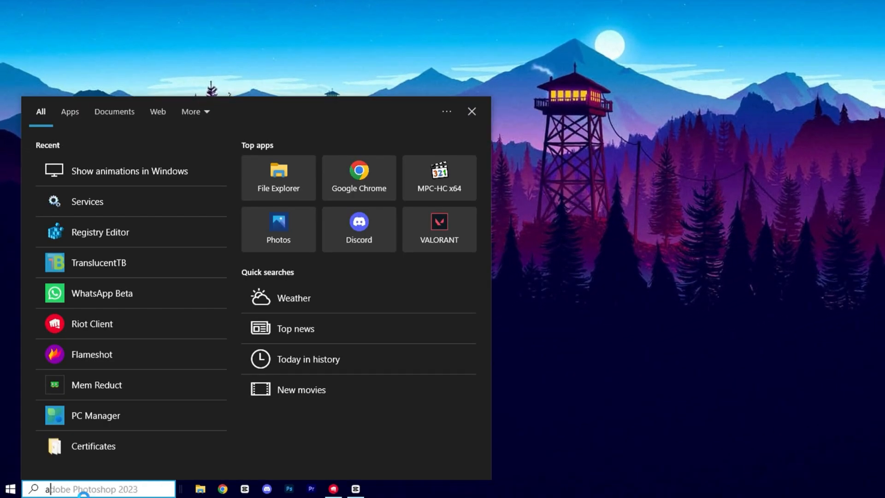
# Find advanced system settings via search and reach Performance Options set to best performance.
pyautogui.write('advanced')
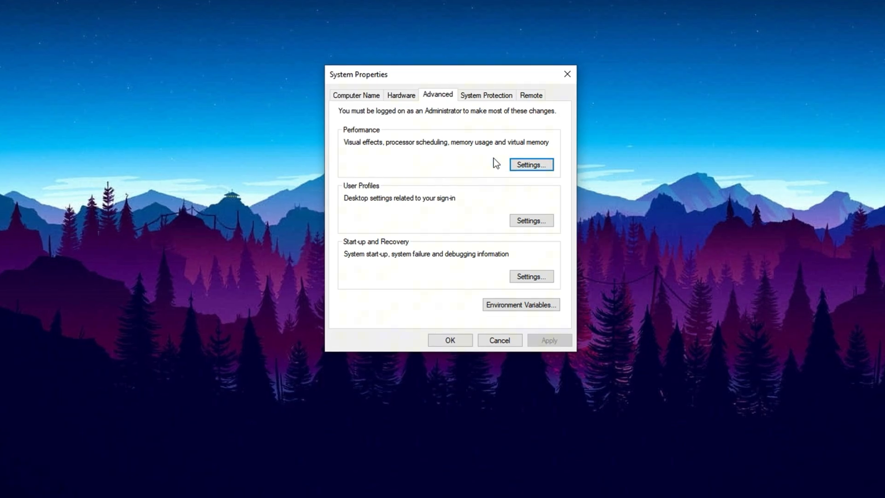
pyautogui.click(531, 164)
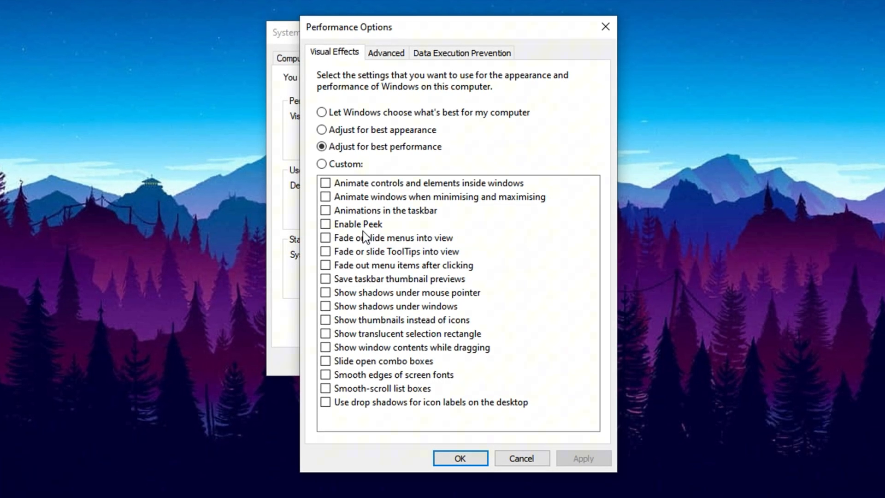
pyautogui.moveTo(340, 232)
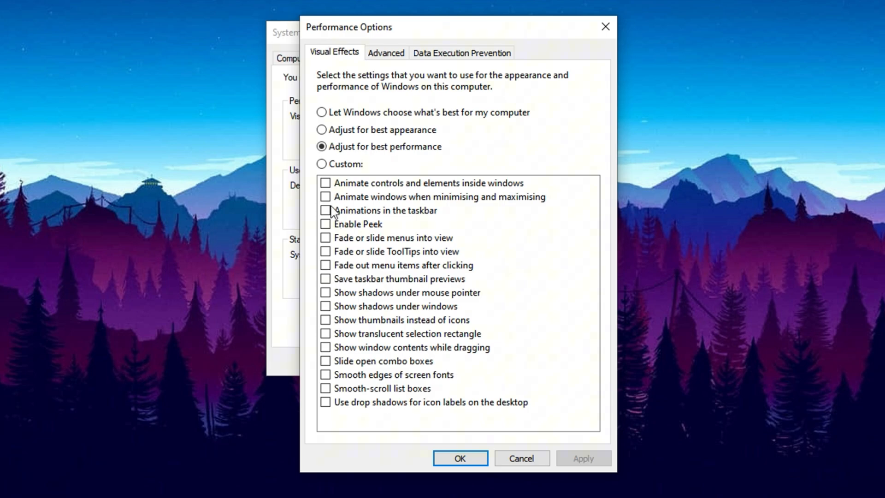
# Re-enable minimise/maximise animations, thumbnails instead of icons and smooth screen font edges.
pyautogui.click(324, 197)
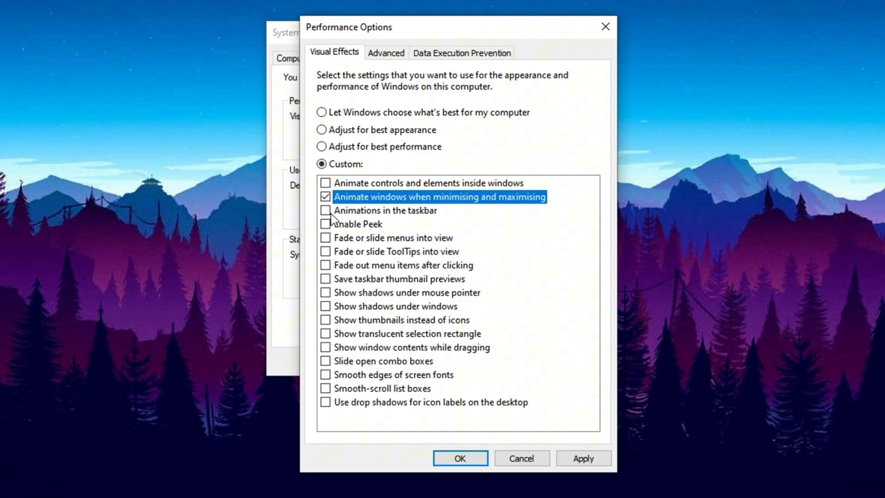
pyautogui.moveTo(326, 313)
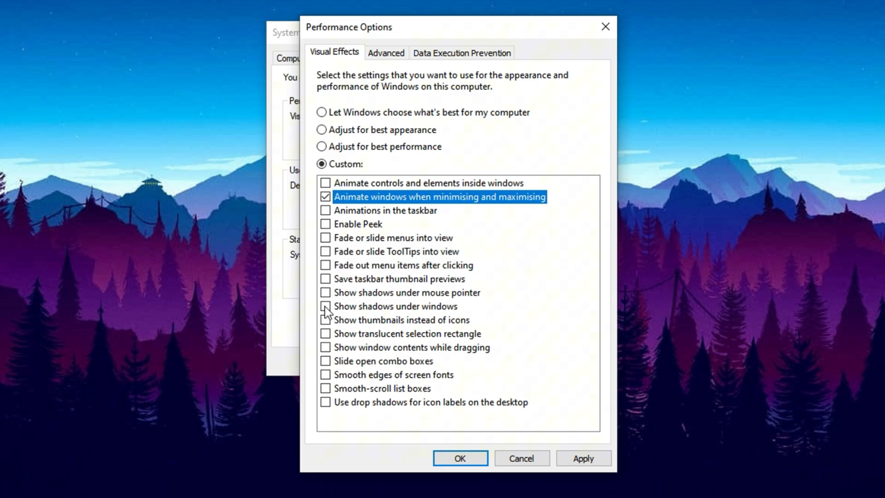
pyautogui.click(325, 320)
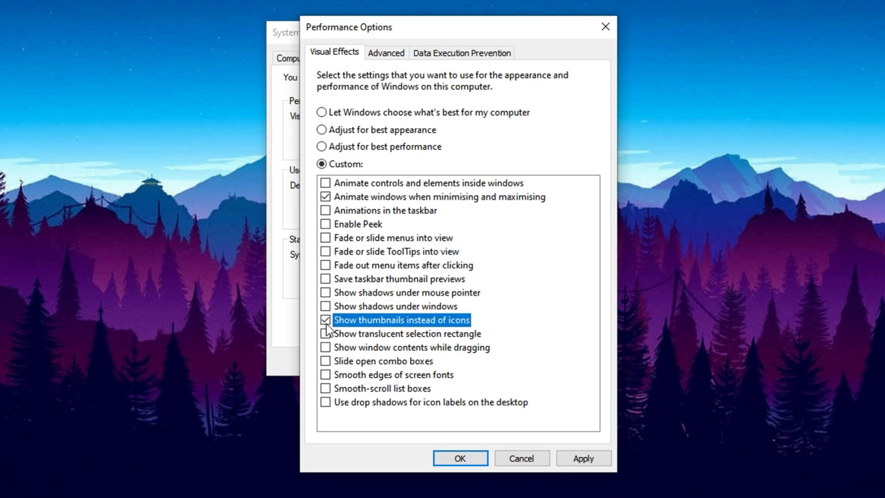
pyautogui.moveTo(329, 381)
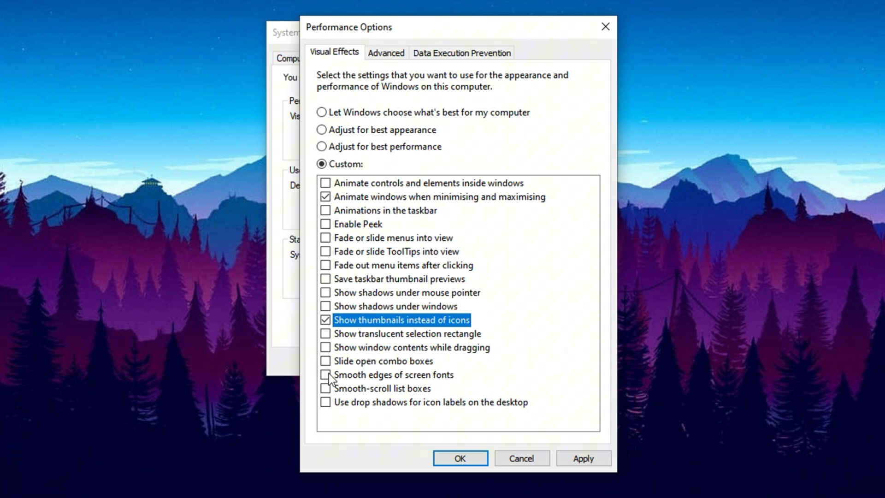
pyautogui.click(325, 374)
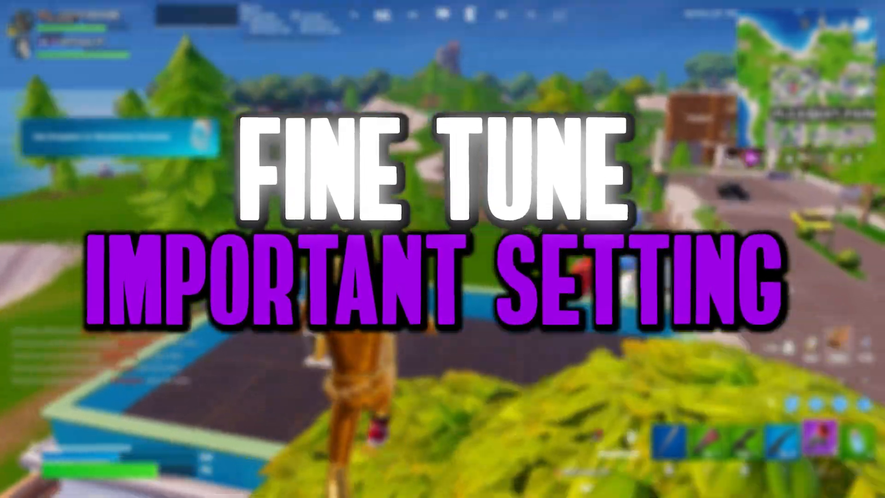
# Launch System Configuration from search and reach the Boot tab's advanced options.
pyautogui.write('ms confi')
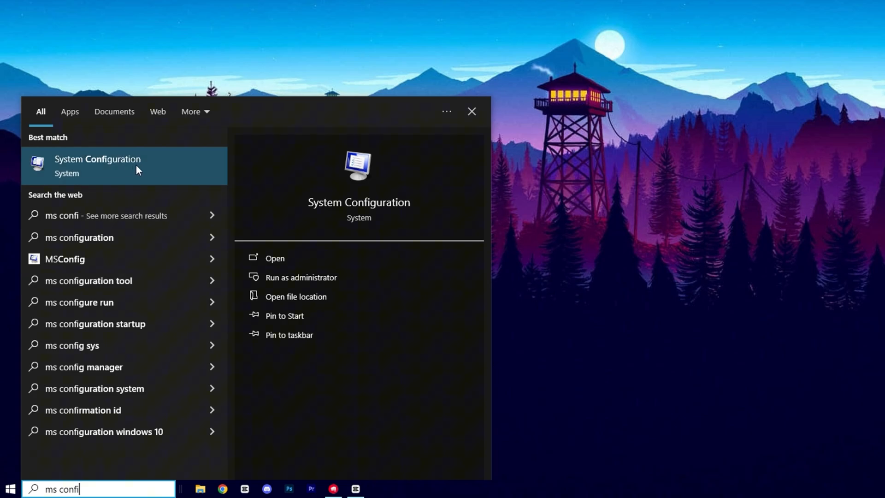
pyautogui.click(98, 166)
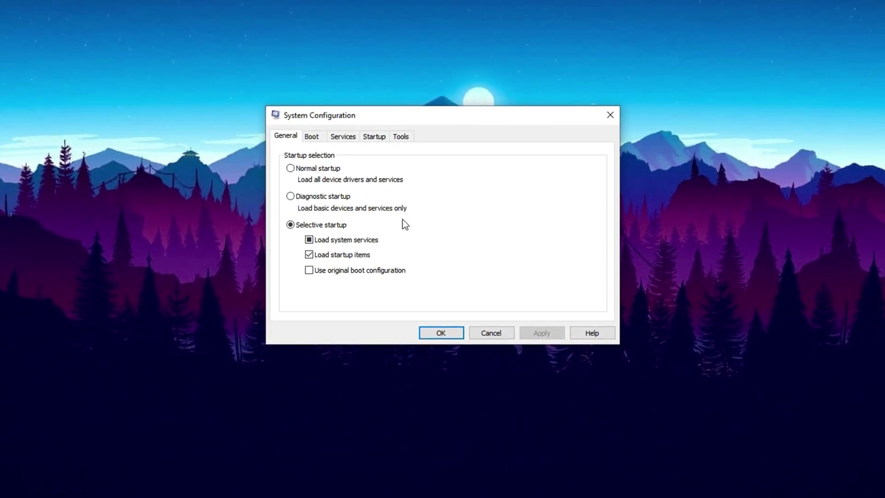
pyautogui.click(311, 135)
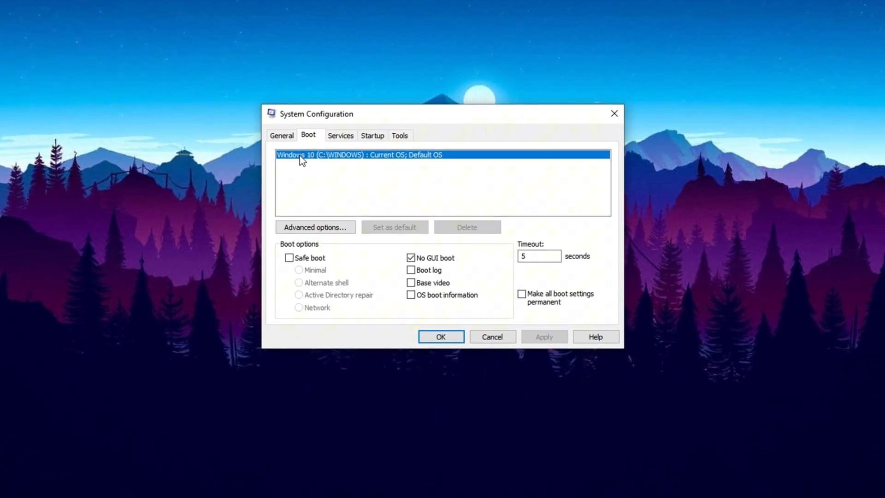
pyautogui.click(315, 227)
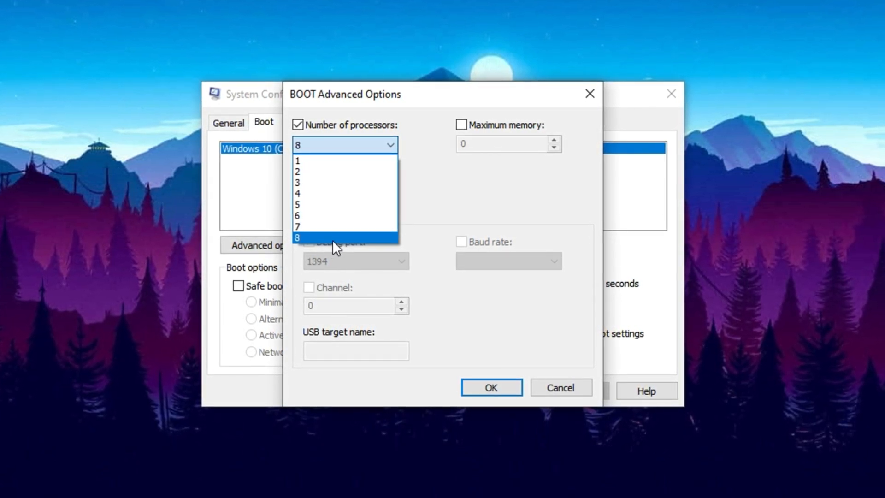
pyautogui.moveTo(361, 266)
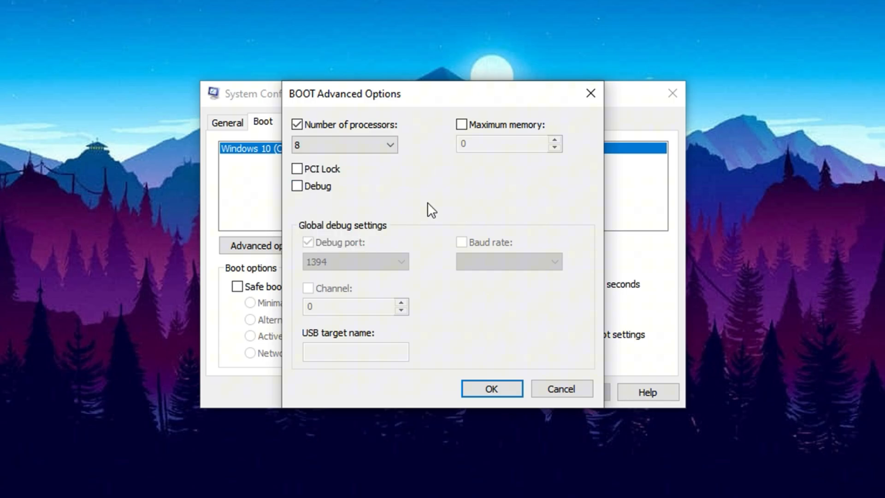
pyautogui.moveTo(420, 225)
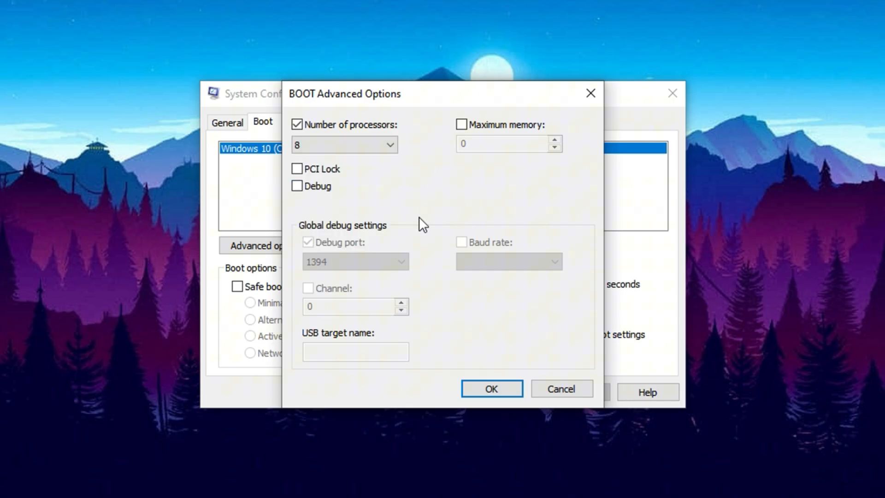
# Confirm booting with all 8 processors and apply the System Configuration changes.
pyautogui.click(492, 388)
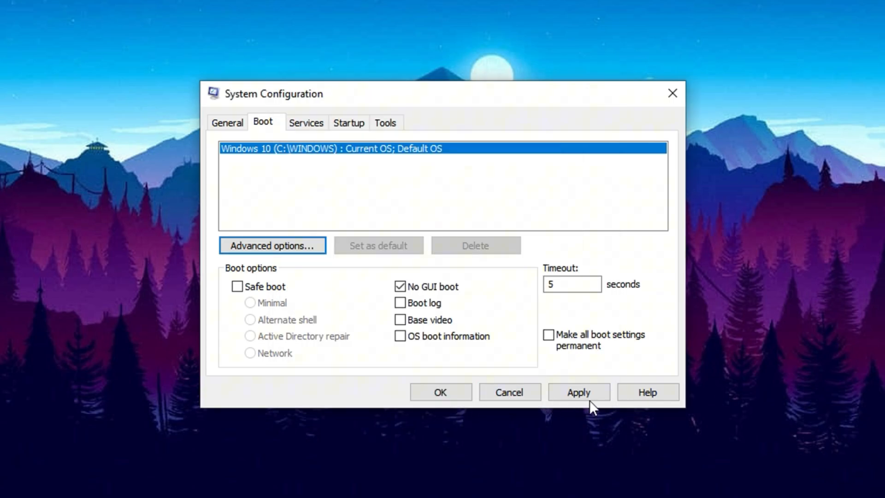
pyautogui.click(440, 392)
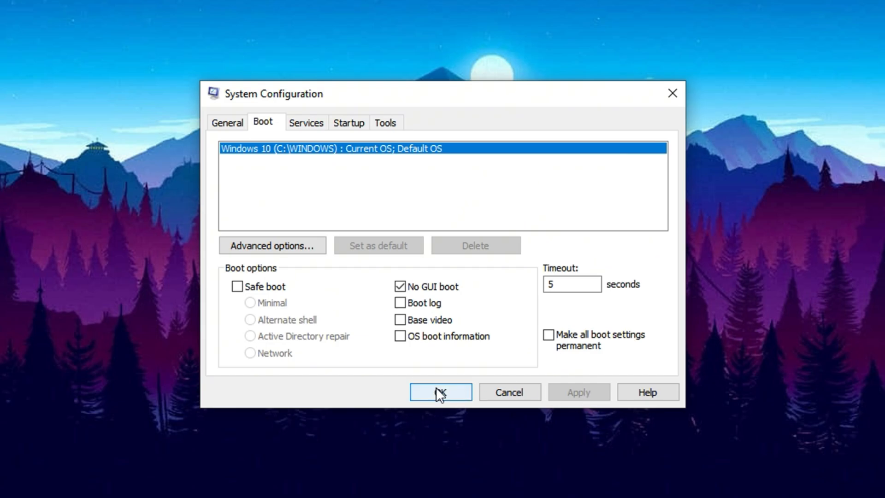
pyautogui.click(441, 392)
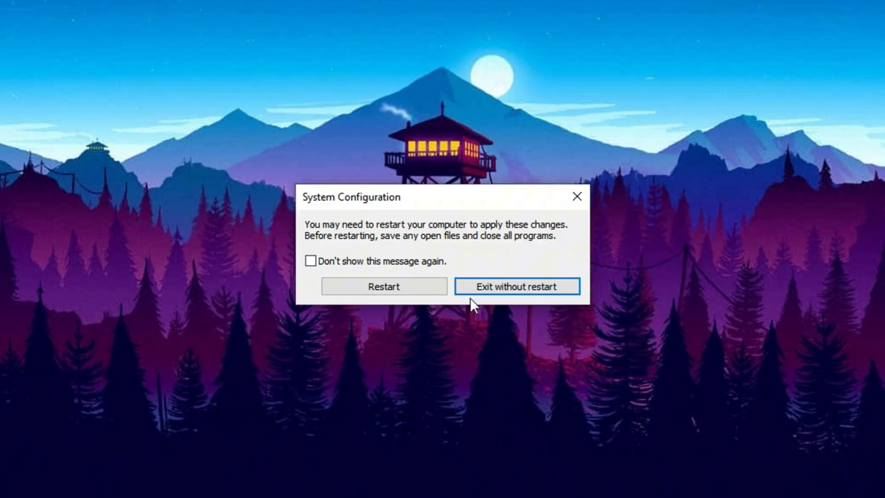
pyautogui.moveTo(501, 304)
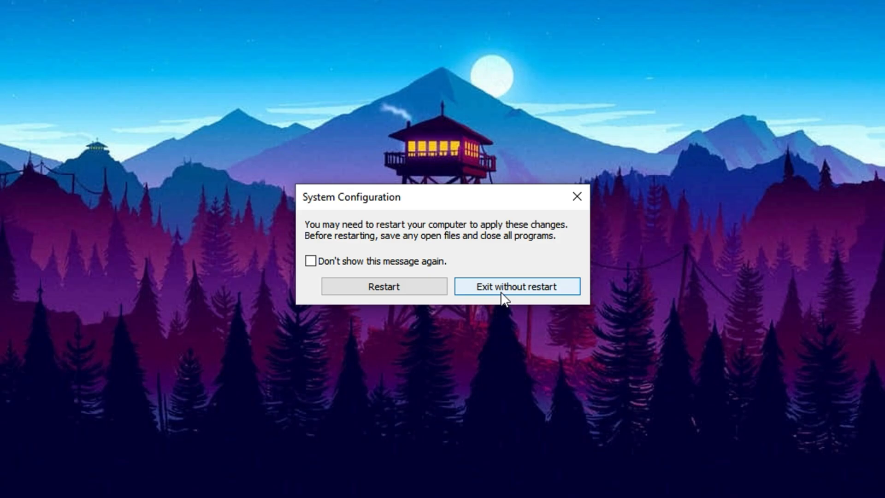
pyautogui.moveTo(396, 300)
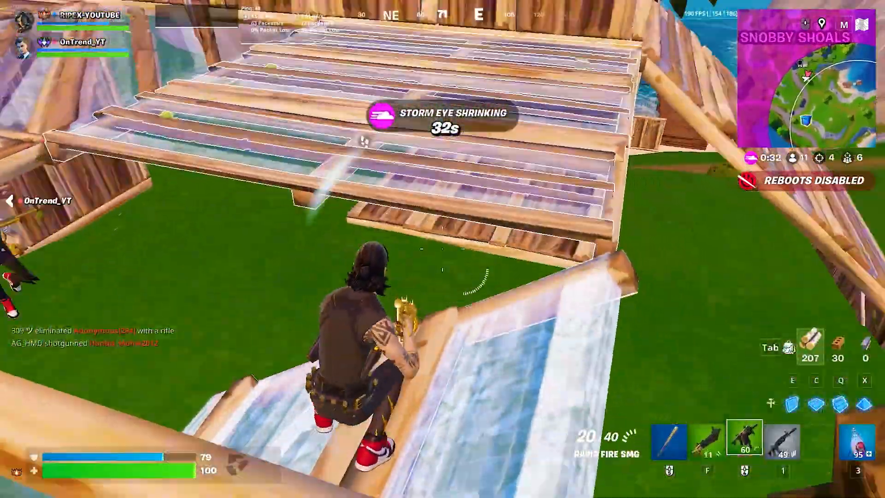
pyautogui.press('2')
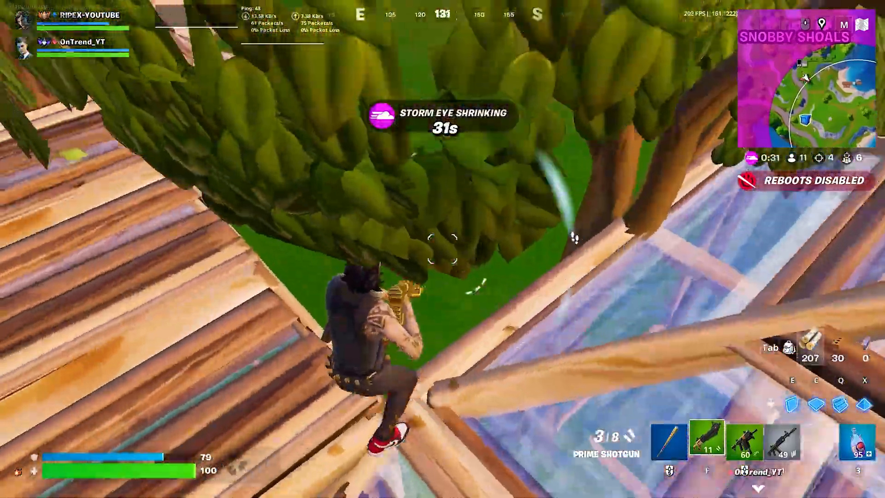